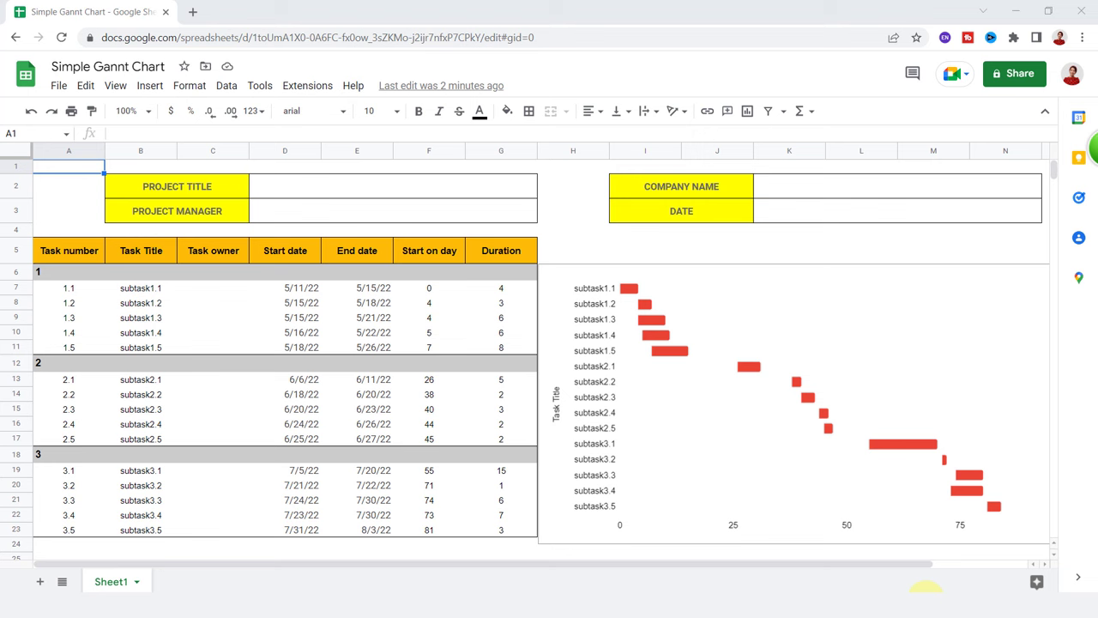
pyautogui.moveTo(552, 547)
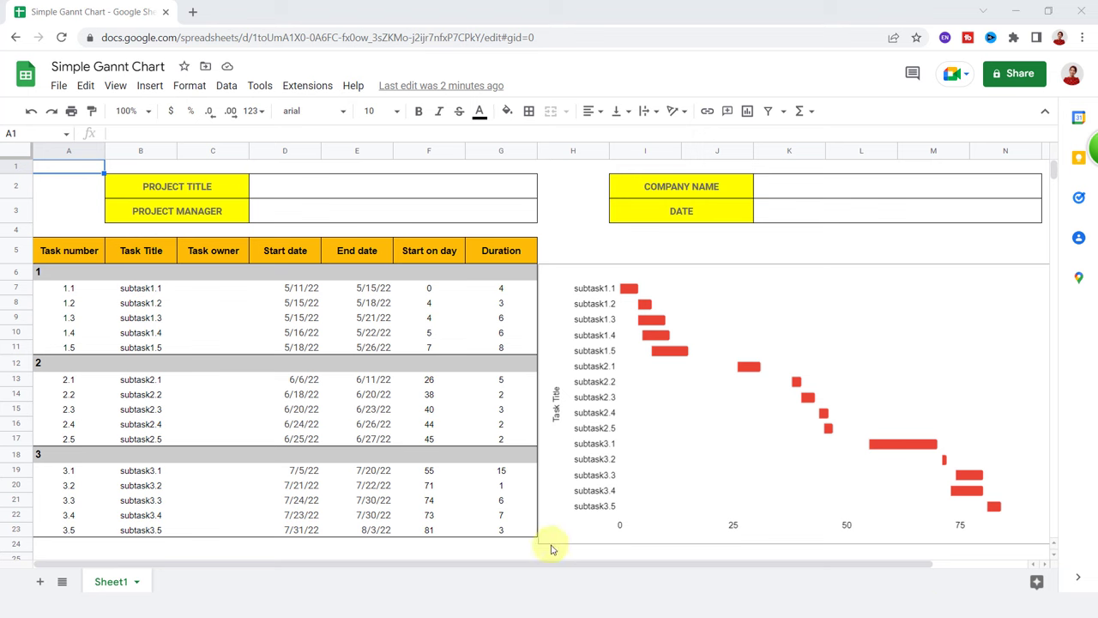
pyautogui.moveTo(42, 582)
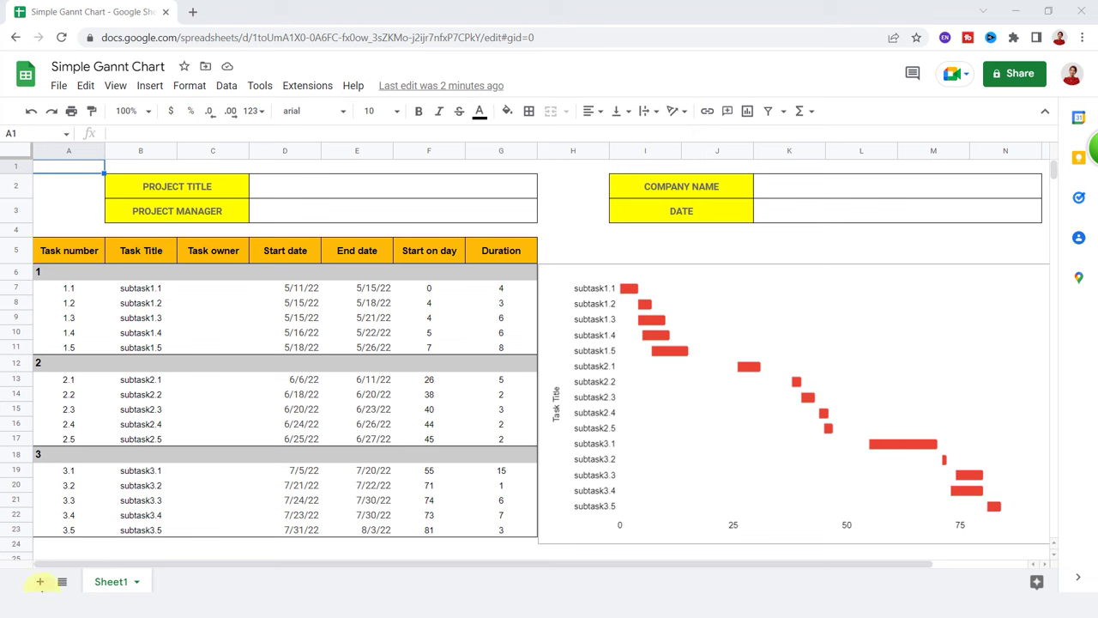
# Add a new blank sheet and merge the cell blocks for the header.
pyautogui.click(40, 582)
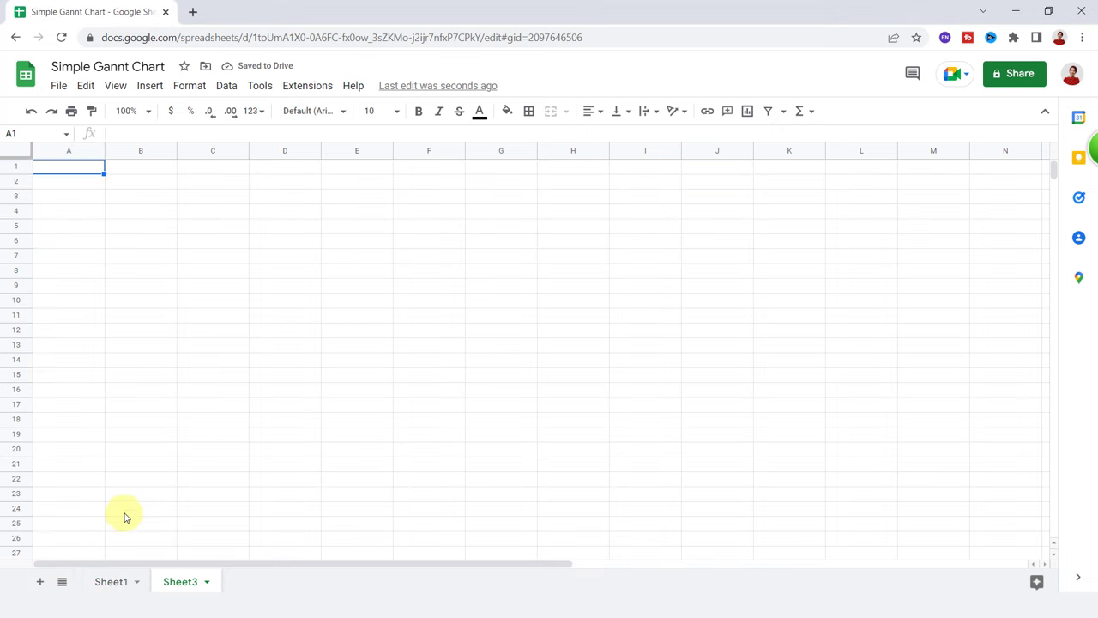
pyautogui.moveTo(136, 505)
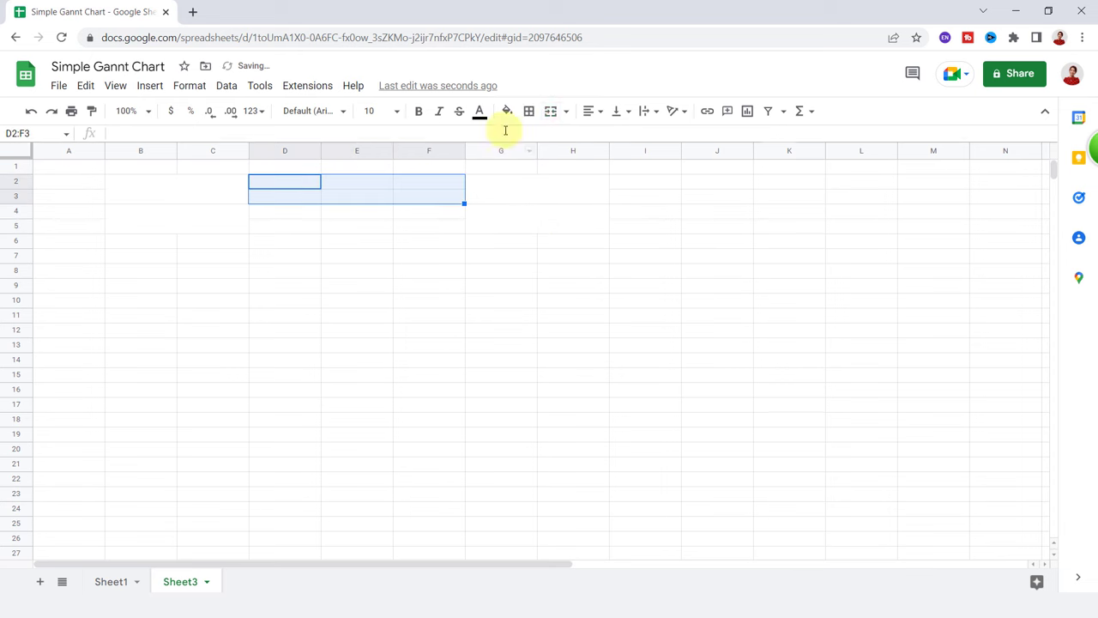
pyautogui.click(644, 211)
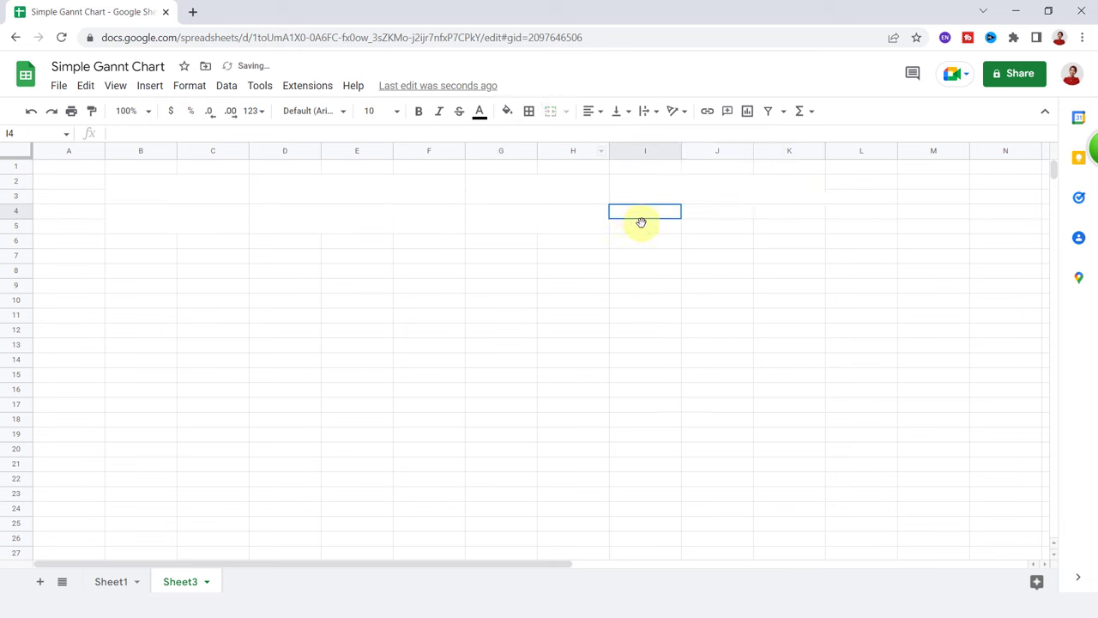
pyautogui.click(531, 111)
pyautogui.write('Project t')
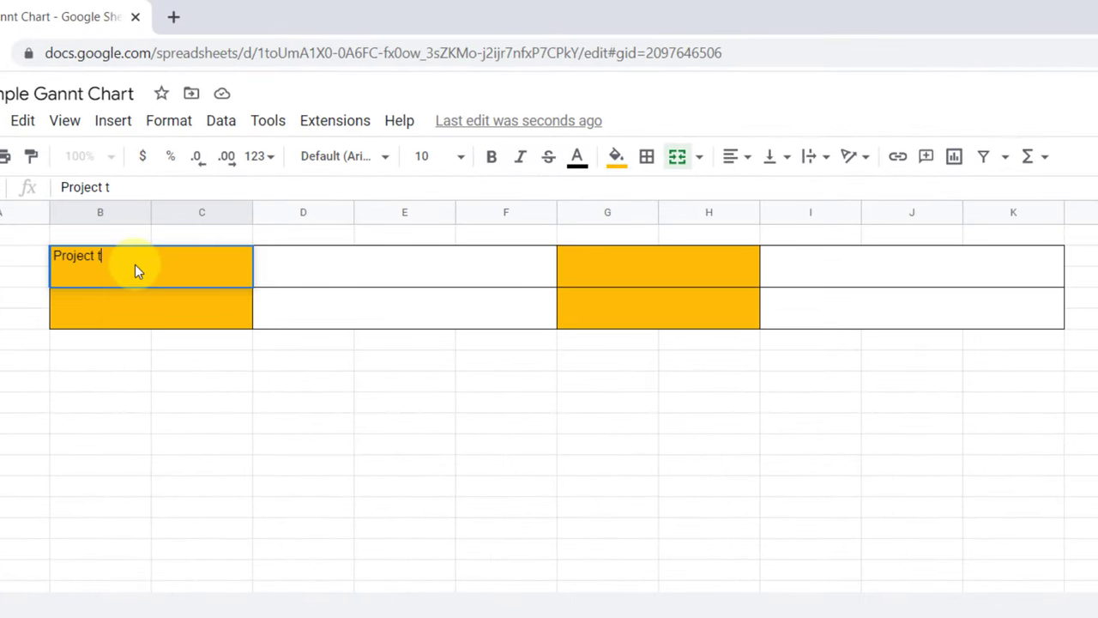
# Enter the header labels Project title, Project Manager, Company Name and Date.
pyautogui.write('itle')
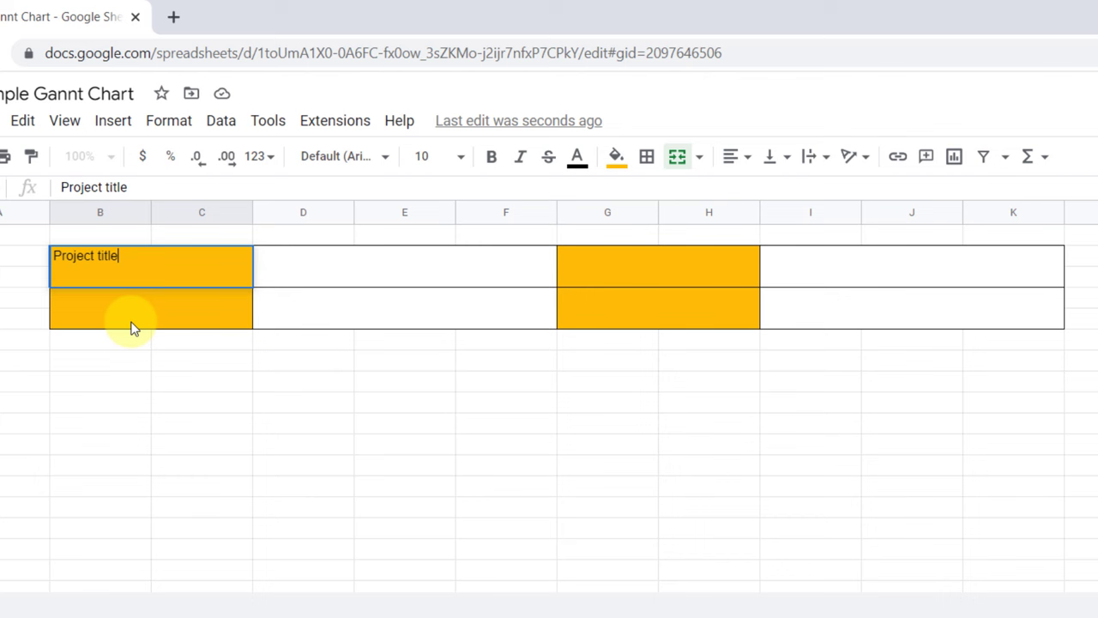
pyautogui.write('Project Manager')
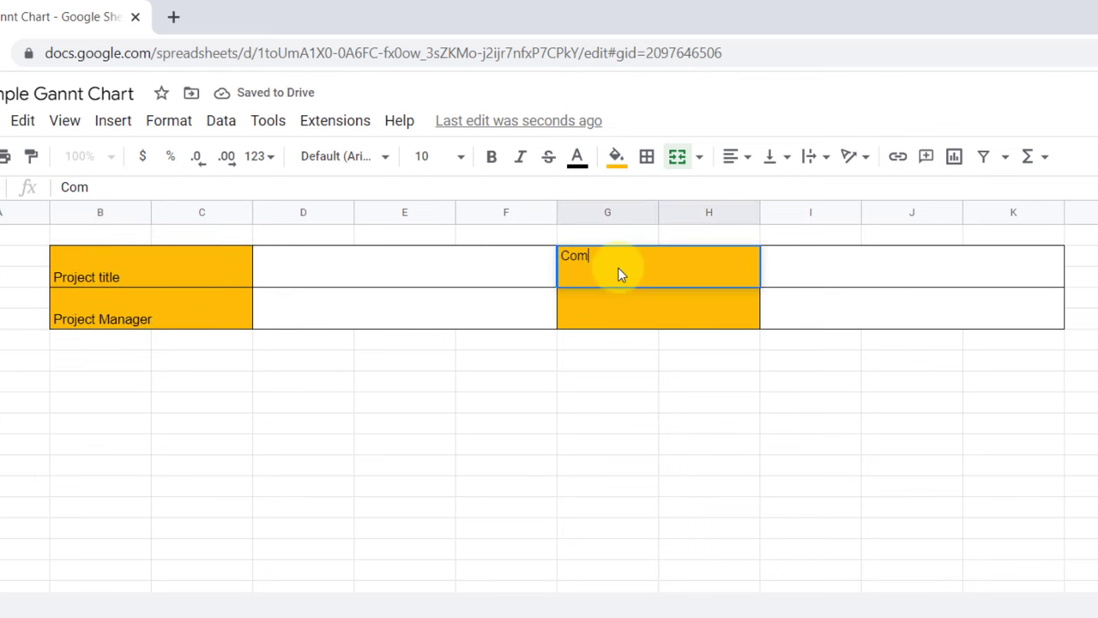
pyautogui.write('Company Name')
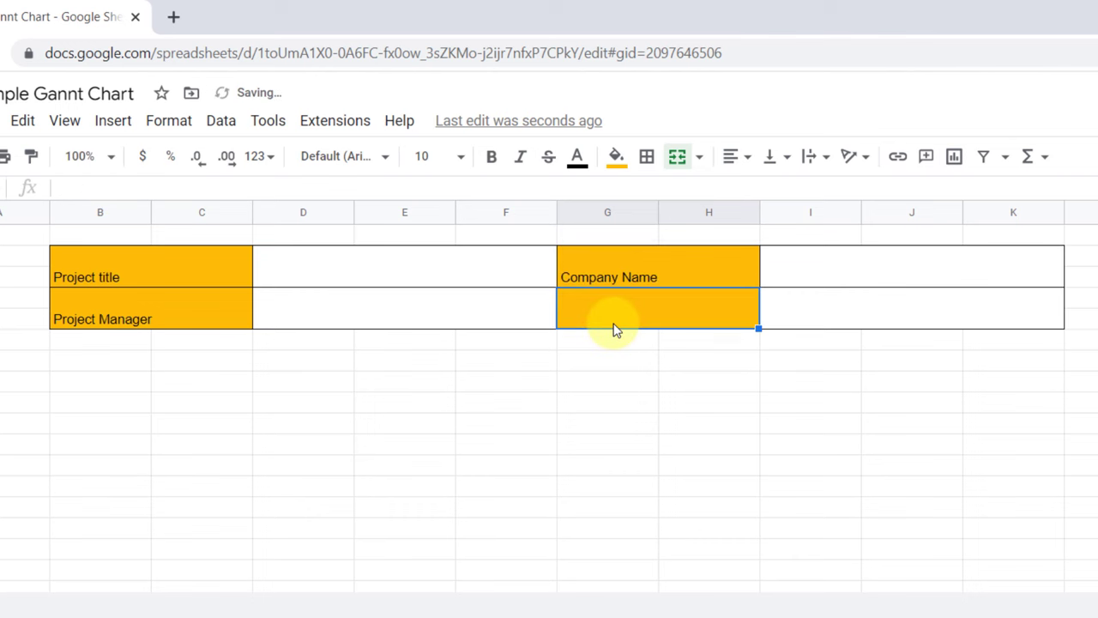
pyautogui.write('Date')
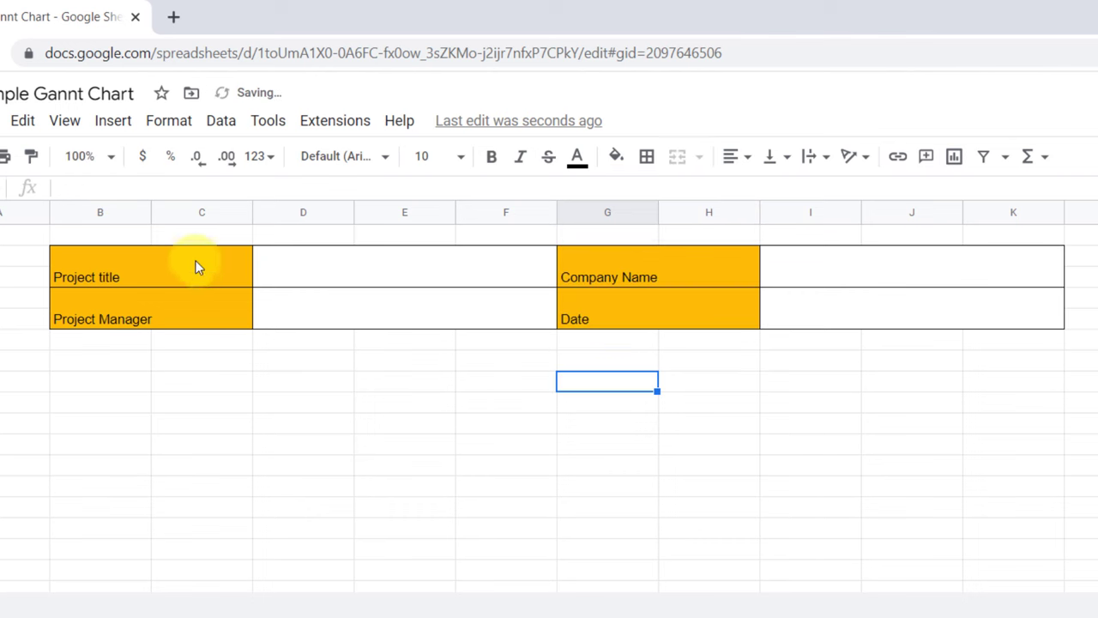
# Set the header labels to font size 12 and centre them horizontally.
pyautogui.click(461, 156)
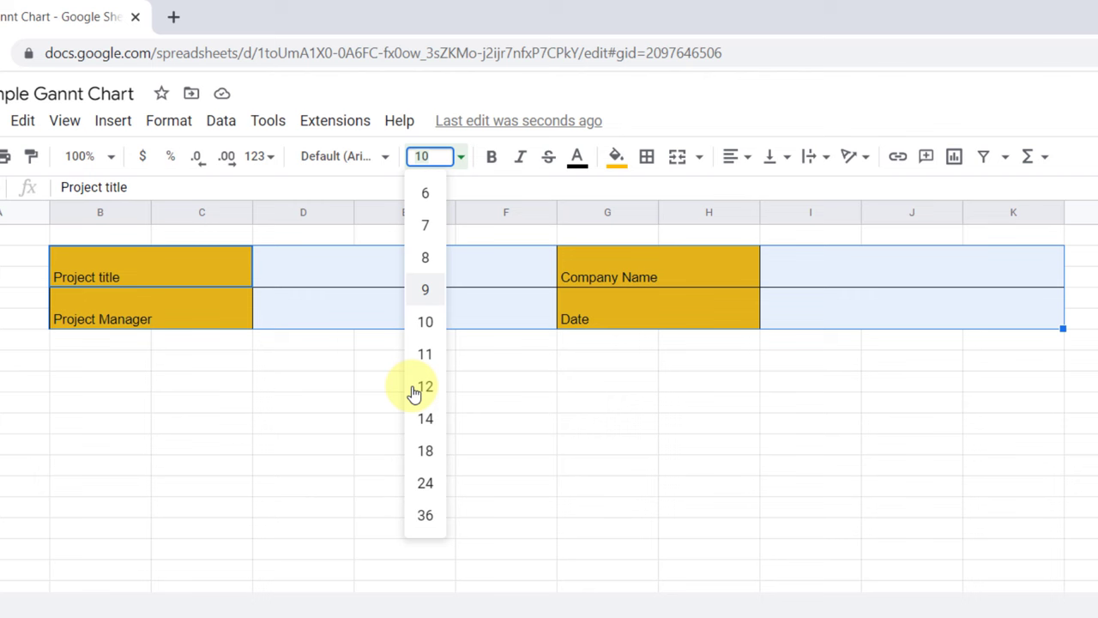
pyautogui.click(425, 386)
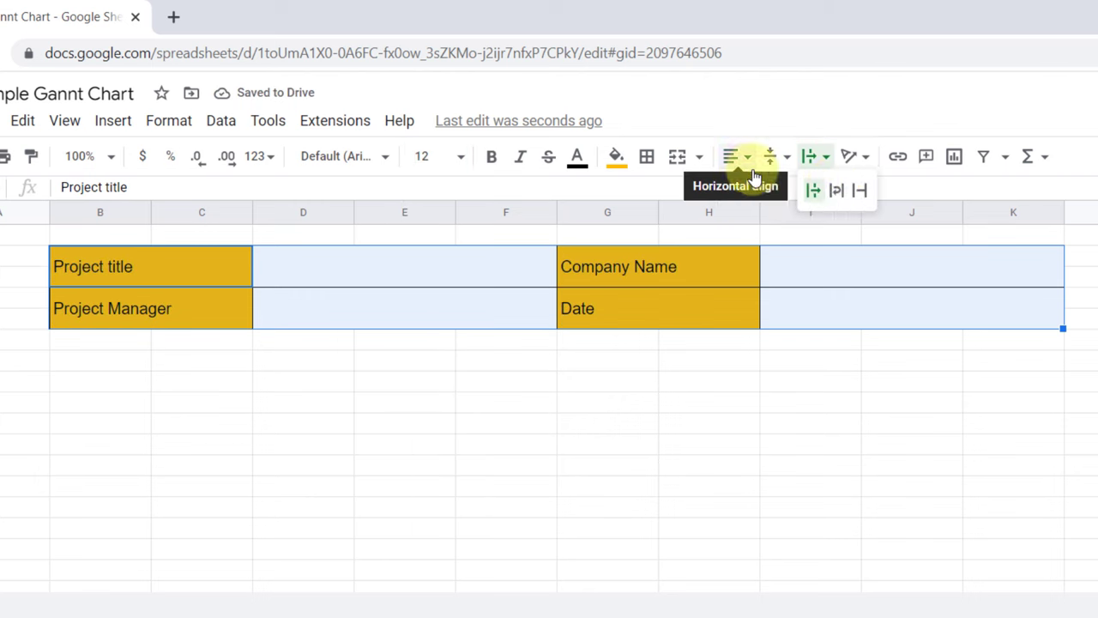
pyautogui.click(491, 156)
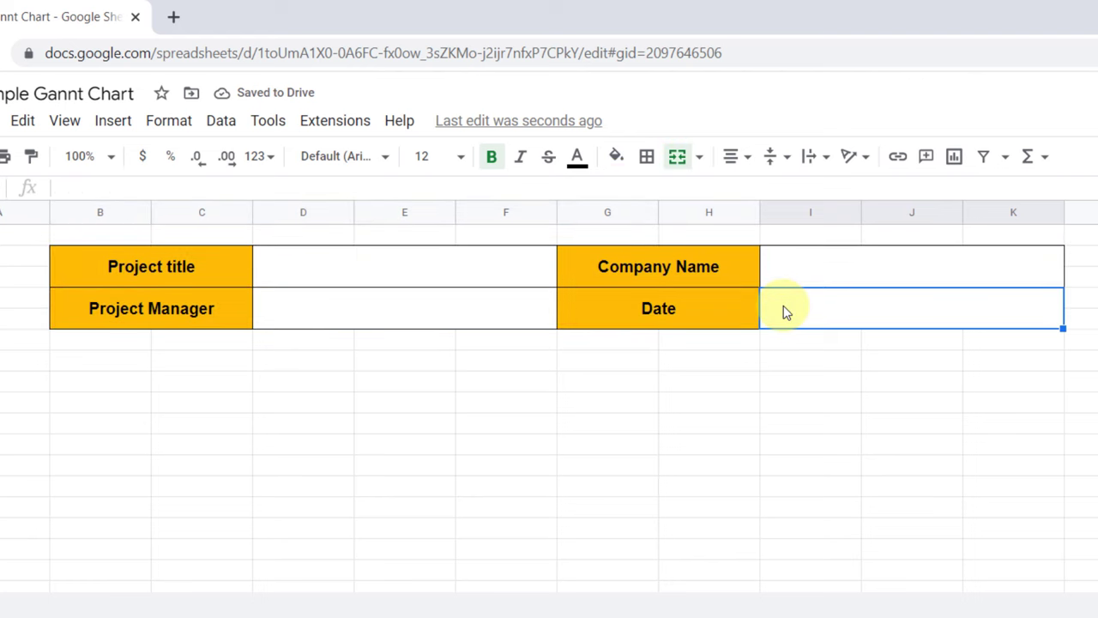
pyautogui.moveTo(778, 305)
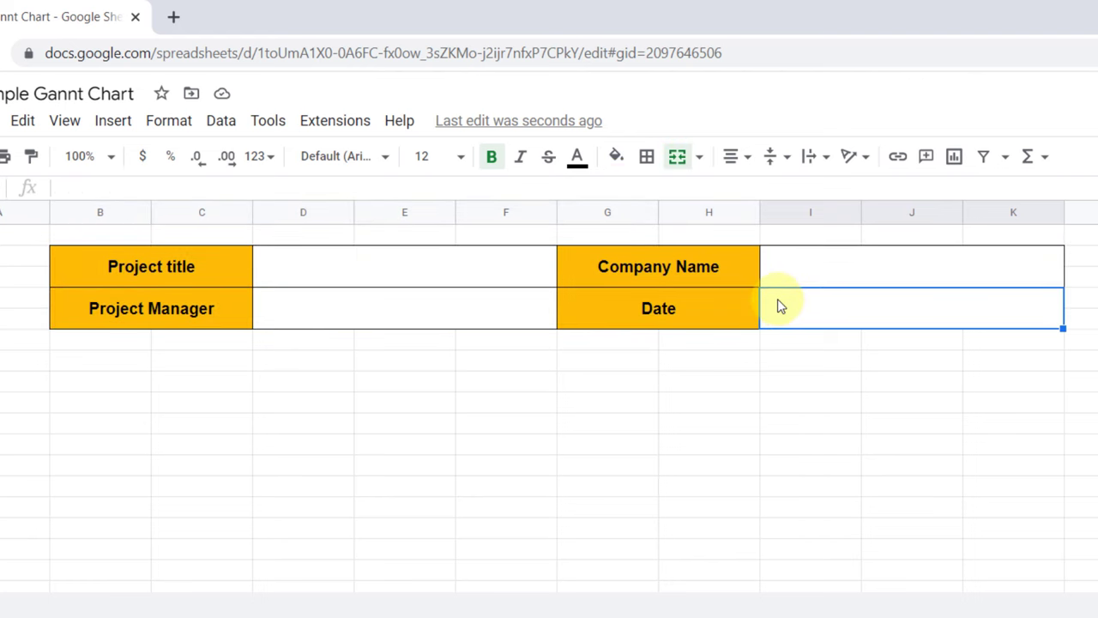
pyautogui.click(220, 120)
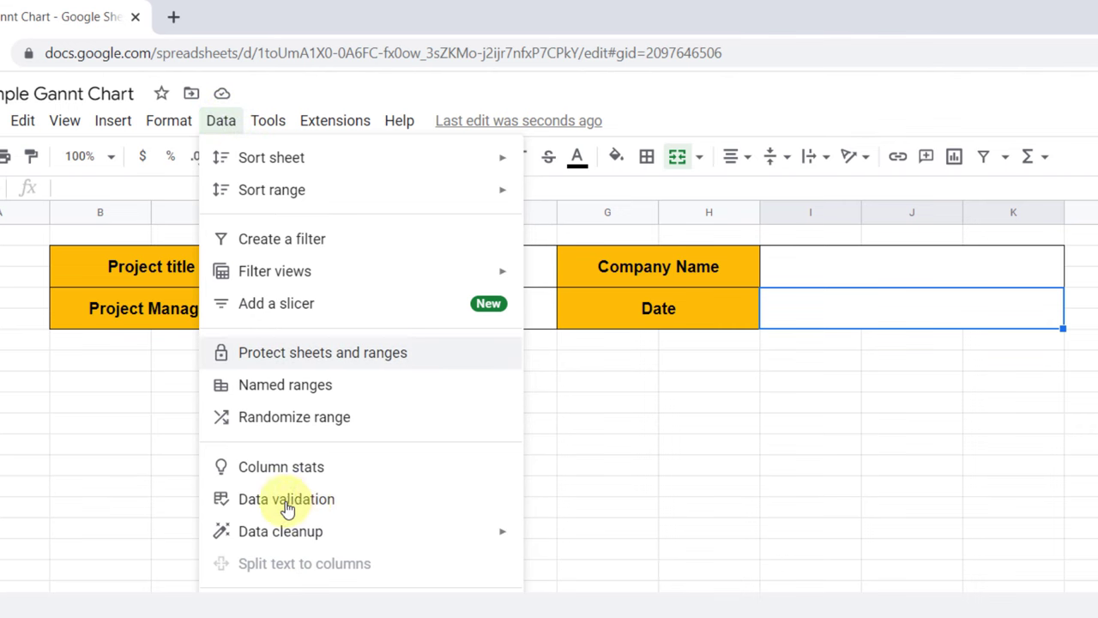
pyautogui.moveTo(369, 504)
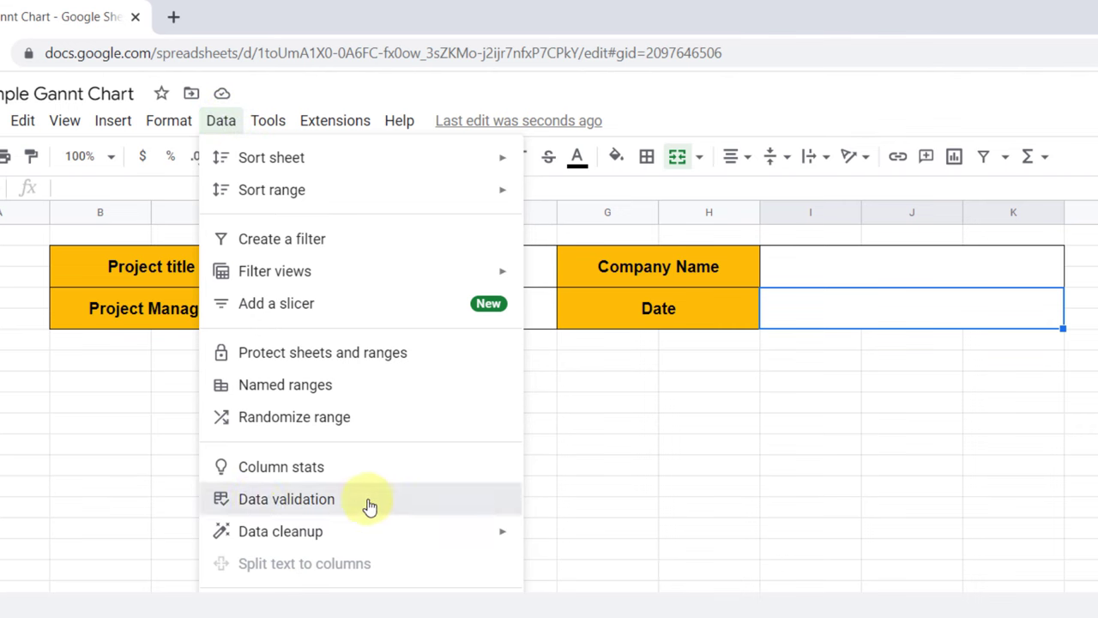
# Add a date-only validation rule that rejects invalid input, then enter 6 July 2022.
pyautogui.click(285, 499)
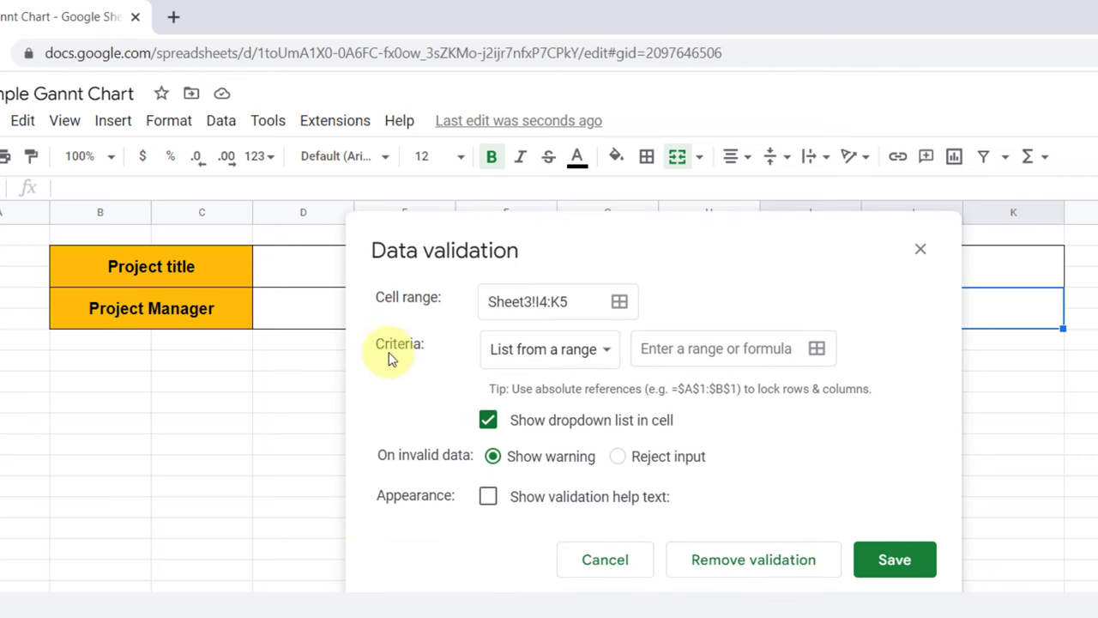
pyautogui.click(547, 349)
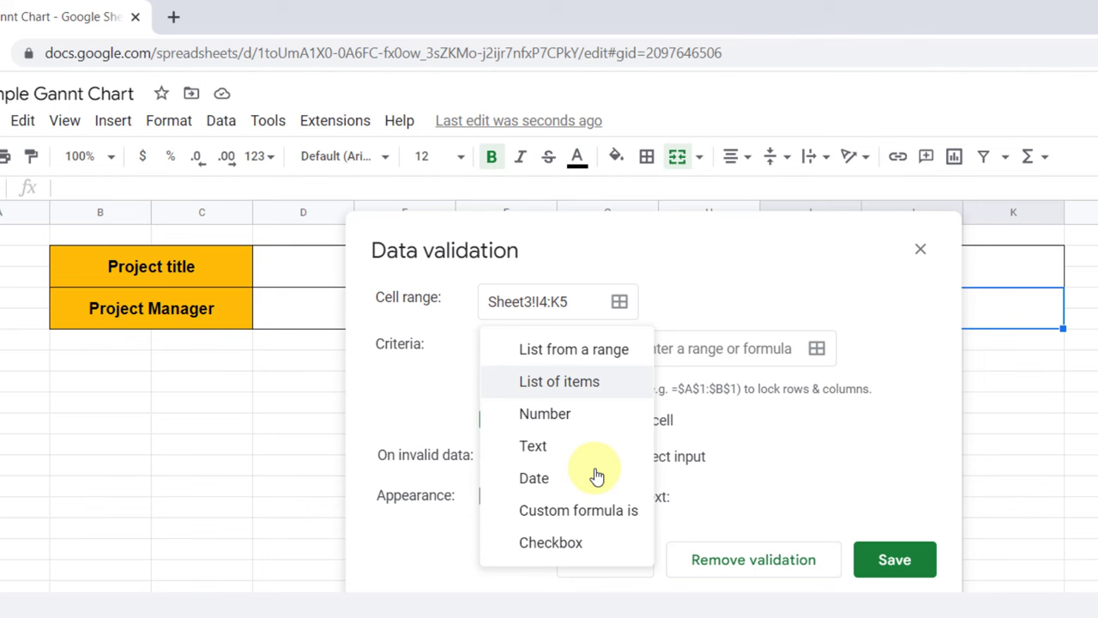
pyautogui.moveTo(549, 484)
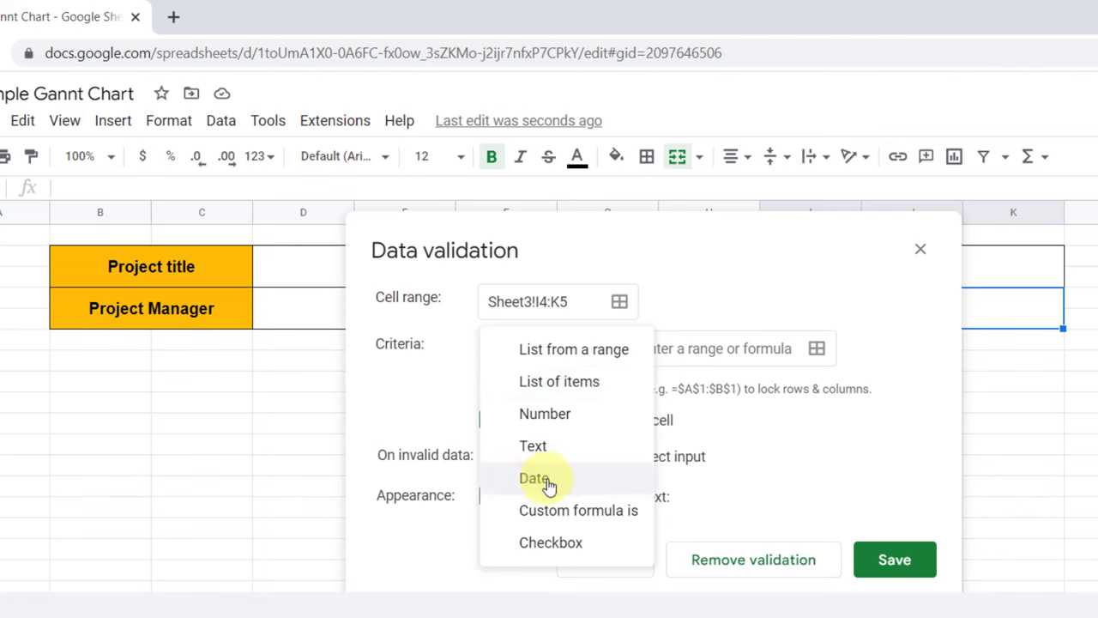
pyautogui.click(532, 477)
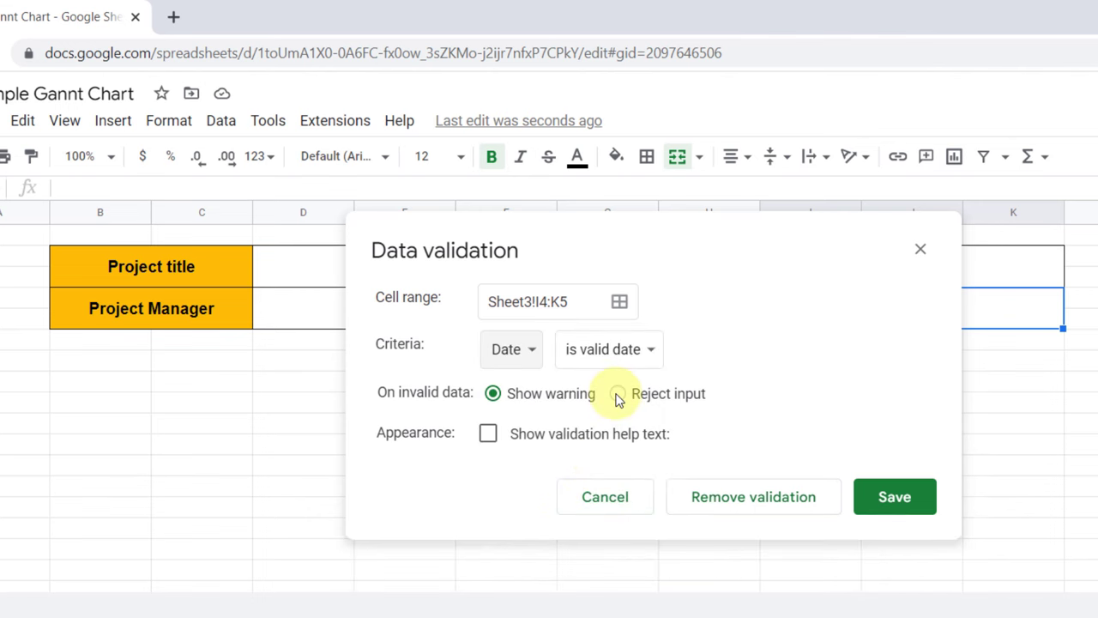
pyautogui.click(617, 393)
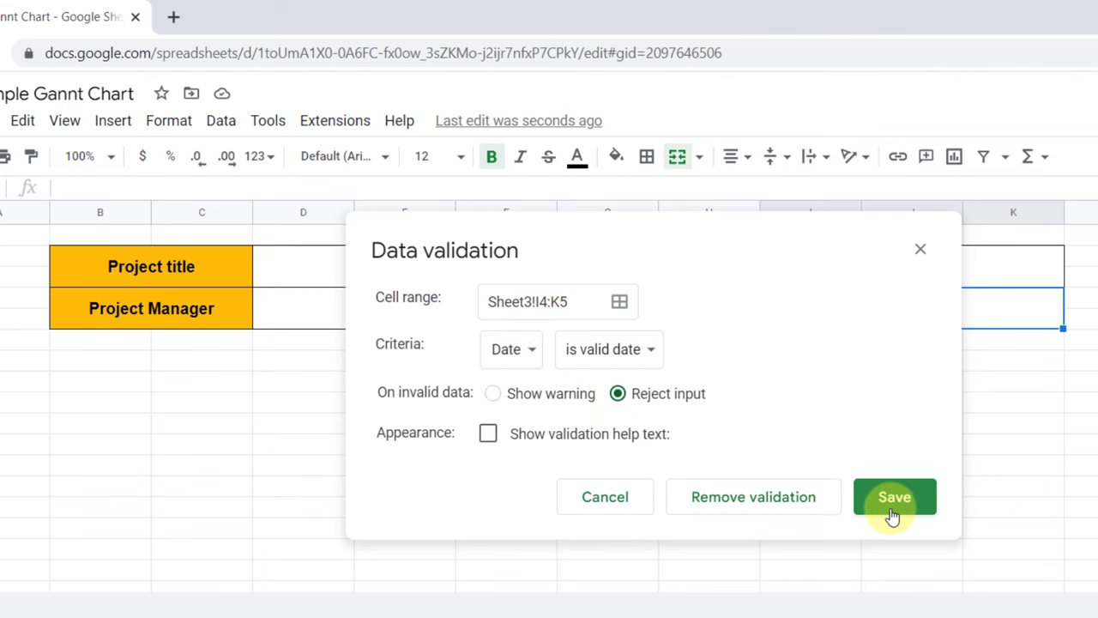
pyautogui.click(894, 496)
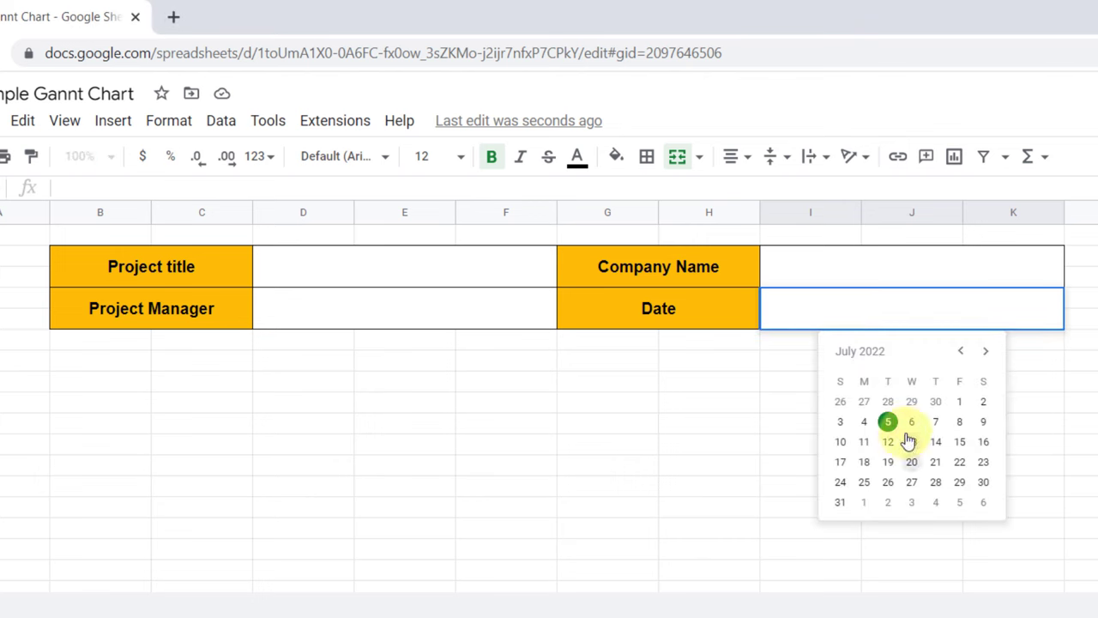
pyautogui.click(911, 421)
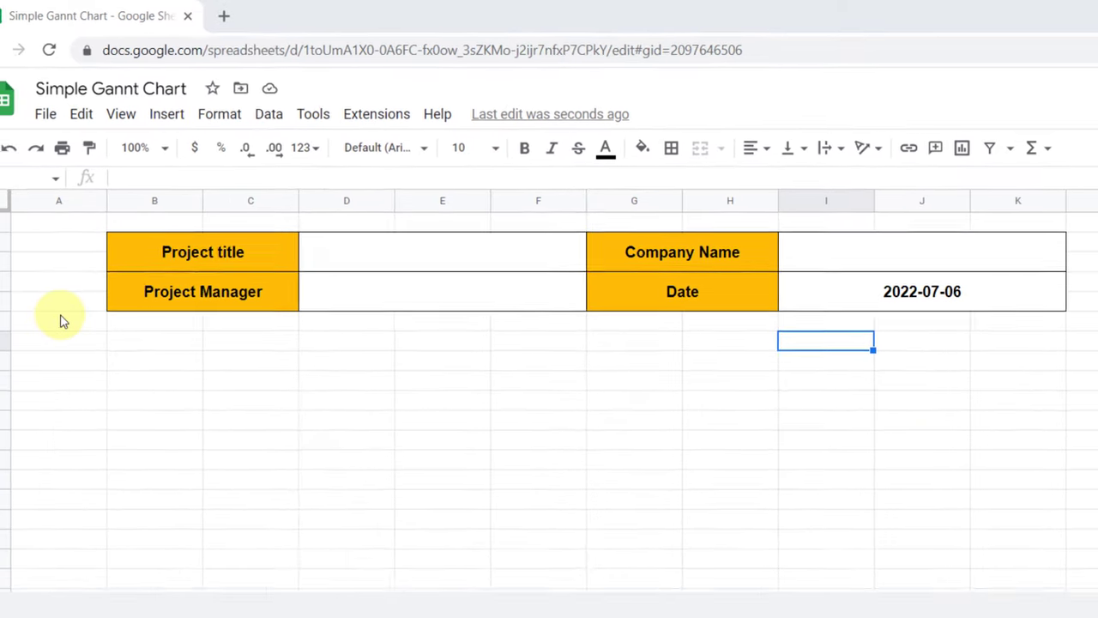
pyautogui.click(88, 334)
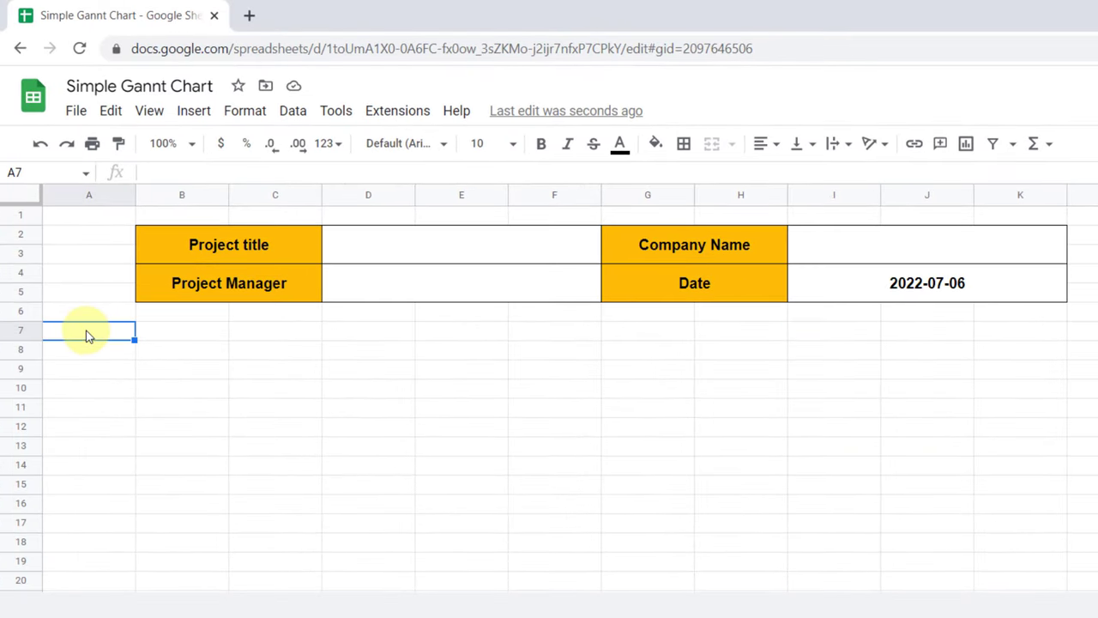
# Enter row 7 headings: Task Number, Task, Task owner, Start Date, End Date, Start on Day, Duration.
pyautogui.write('T')
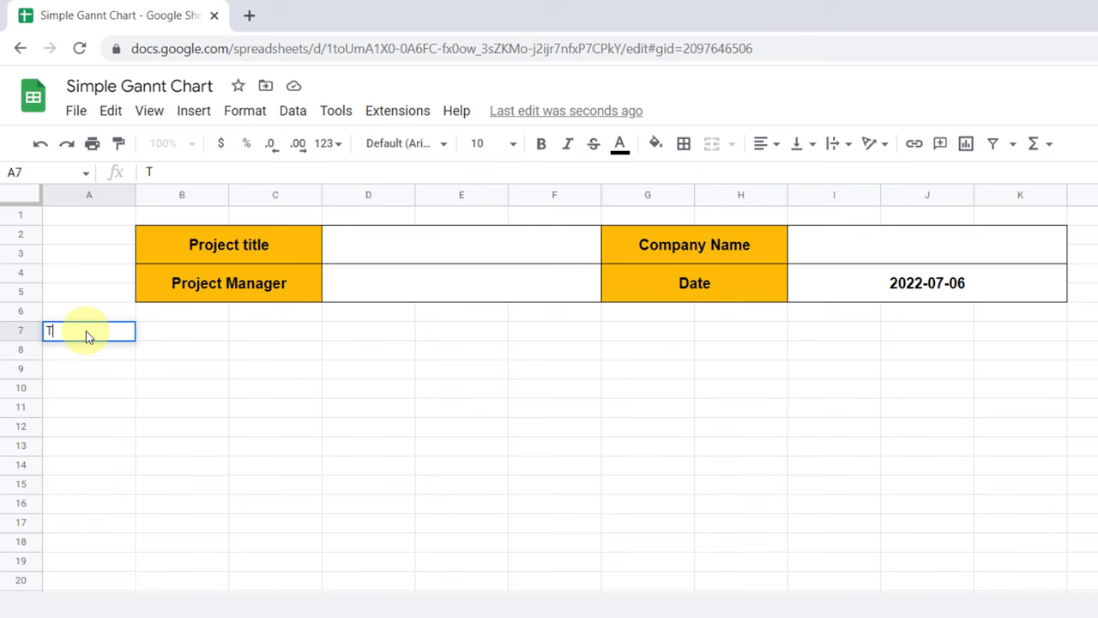
pyautogui.write('ask Nu')
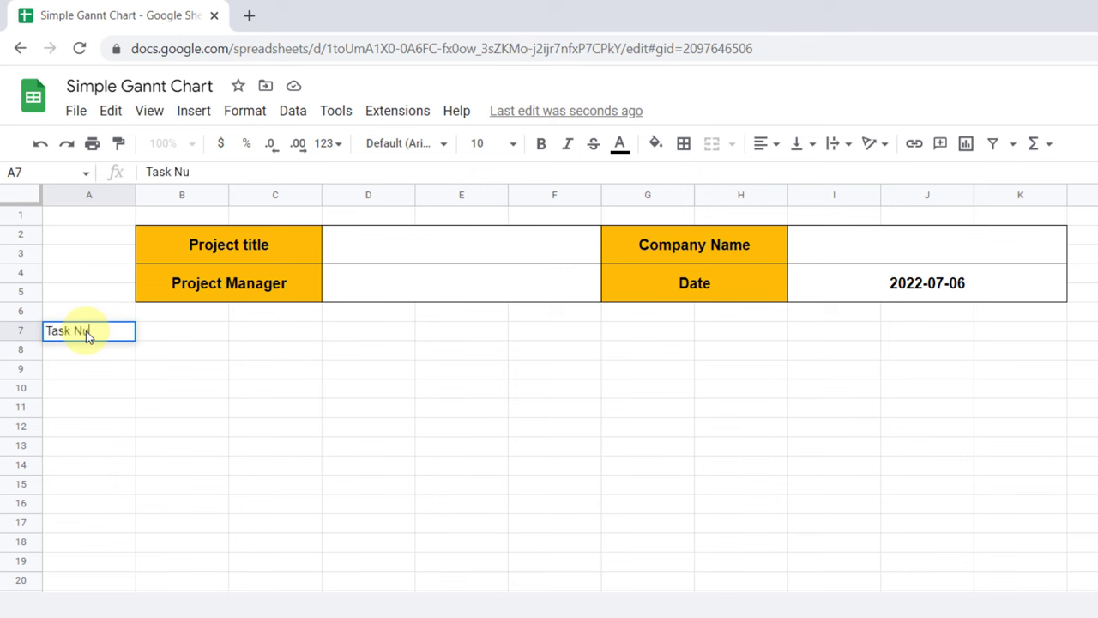
pyautogui.write('Task Number')
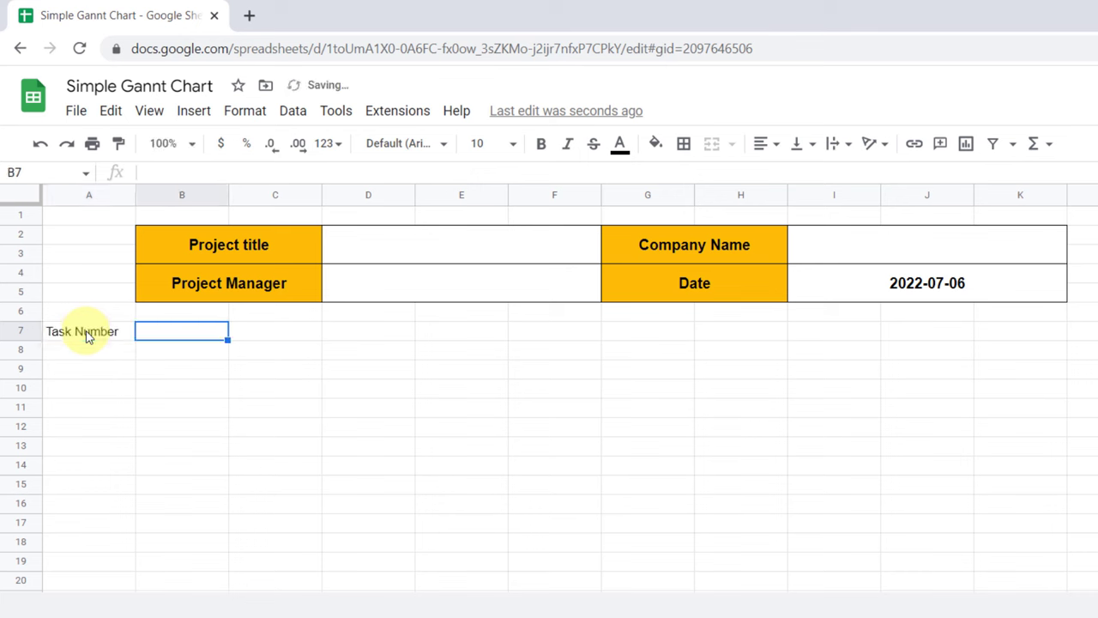
pyautogui.write('Task')
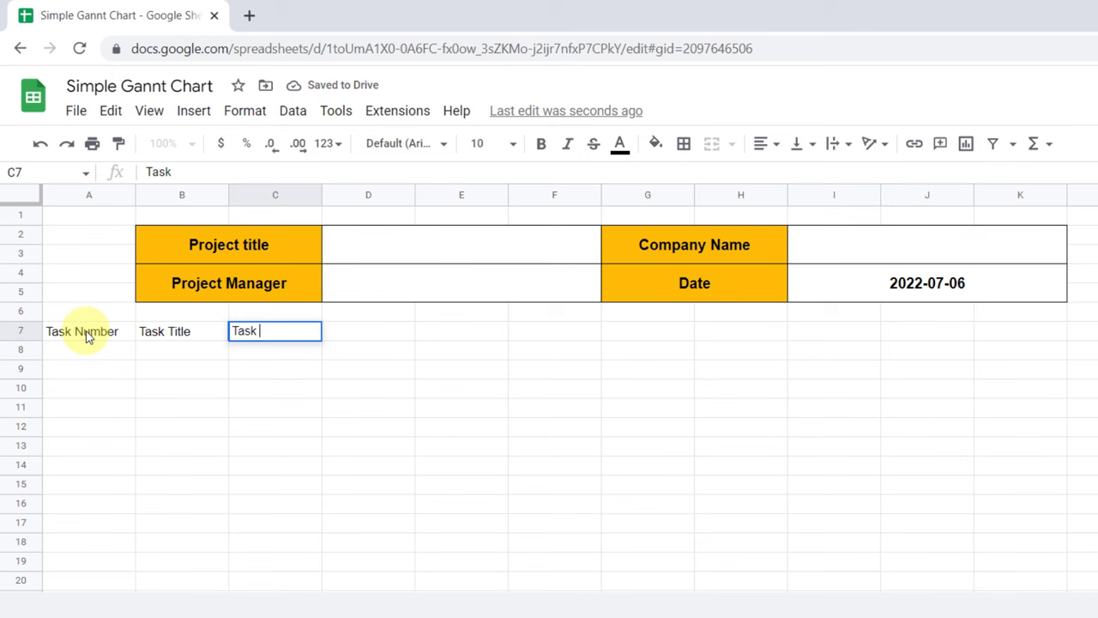
pyautogui.write('owner')
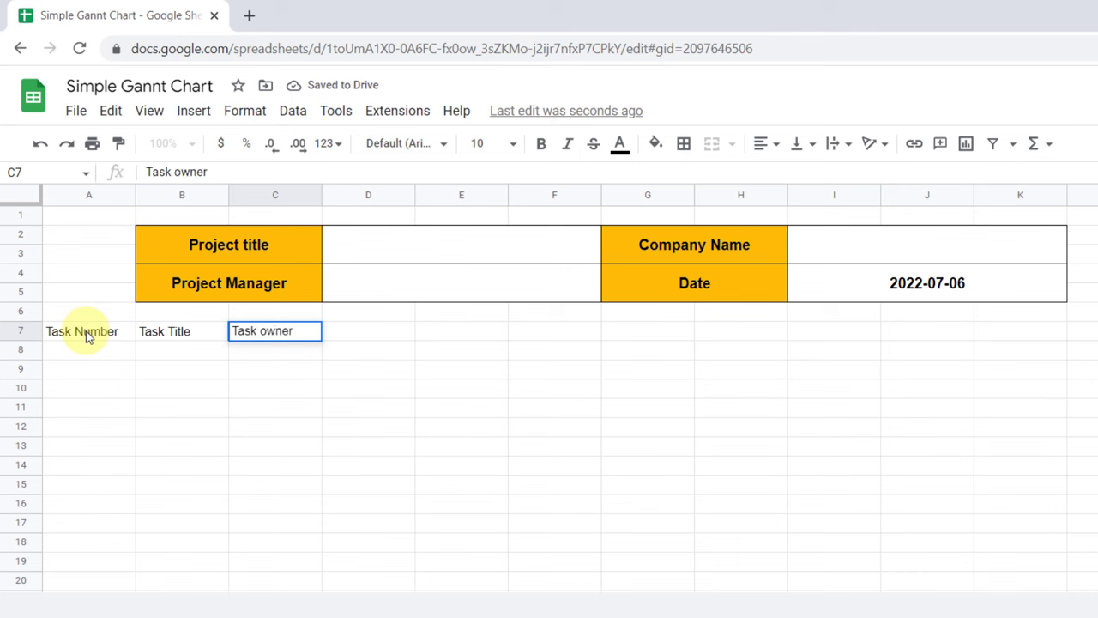
pyautogui.write('Start Date')
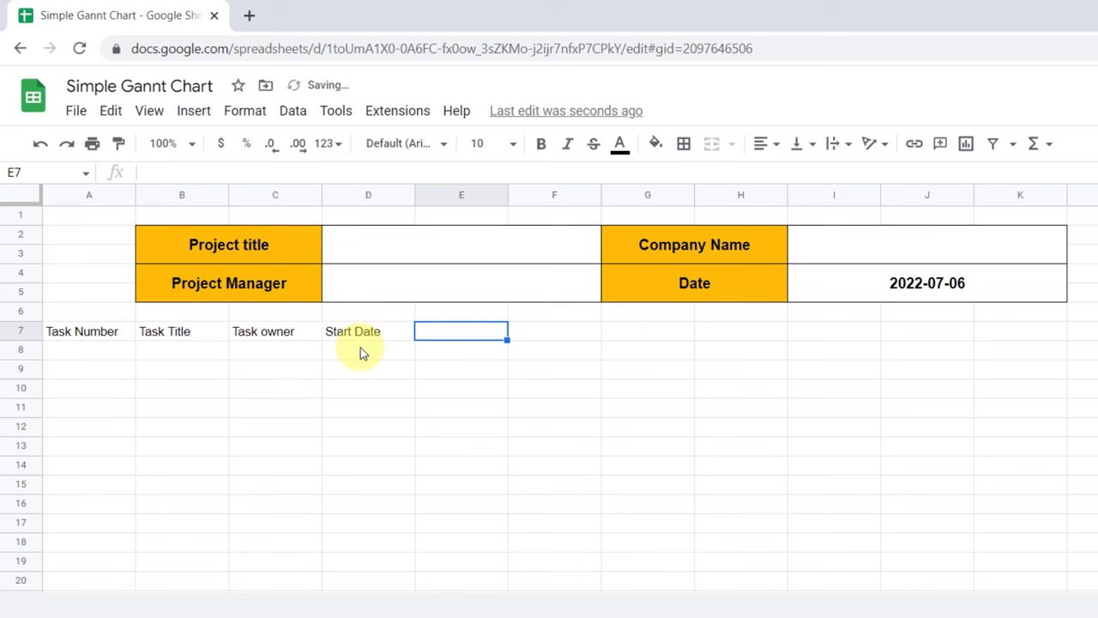
pyautogui.write('End Date')
pyautogui.click(554, 331)
pyautogui.write('S')
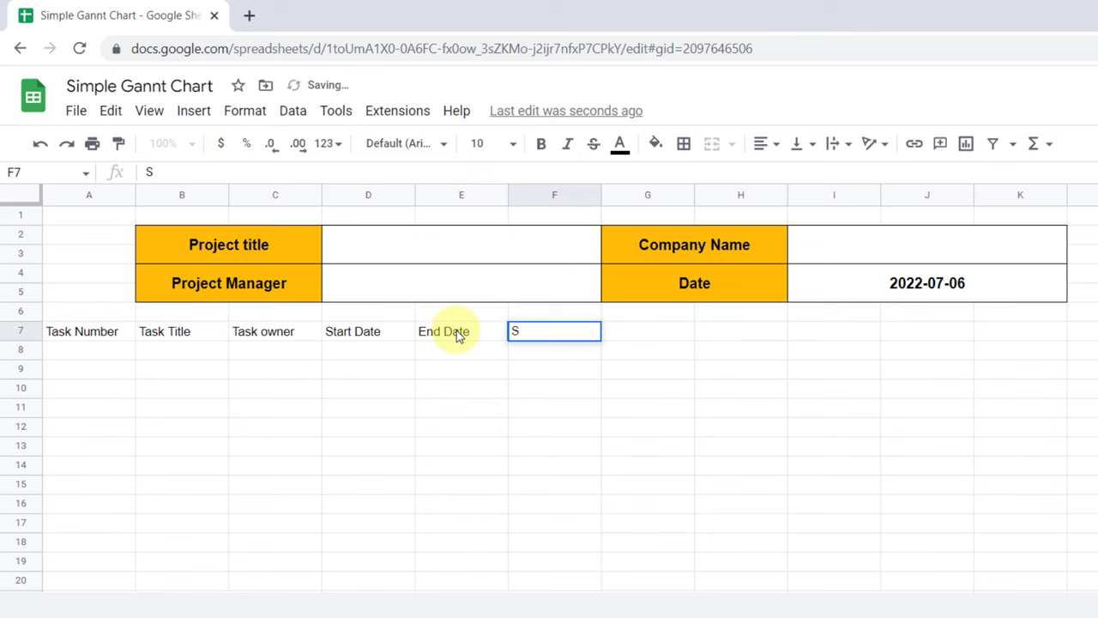
pyautogui.write('tart on Day')
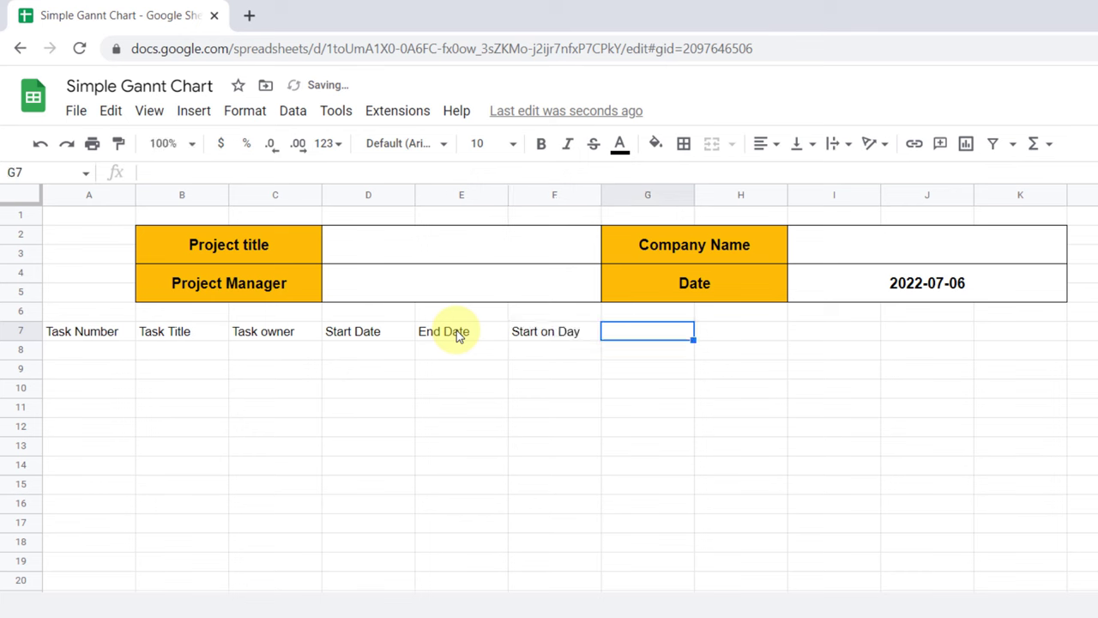
pyautogui.write('Duration')
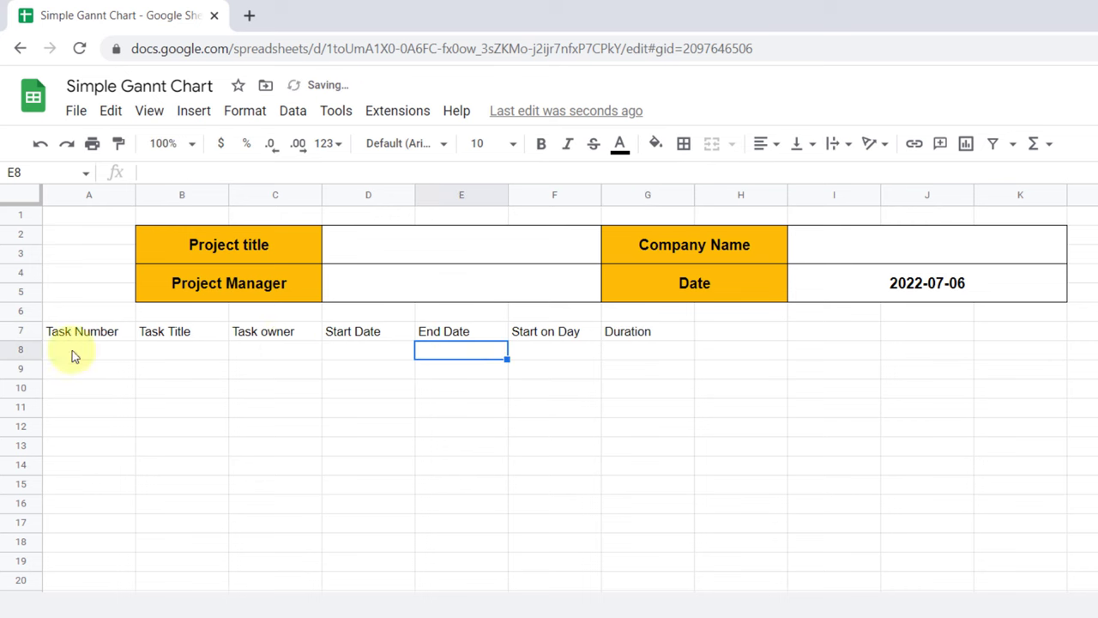
# Apply borders to every row 7 heading cell and widen column A.
pyautogui.click(683, 143)
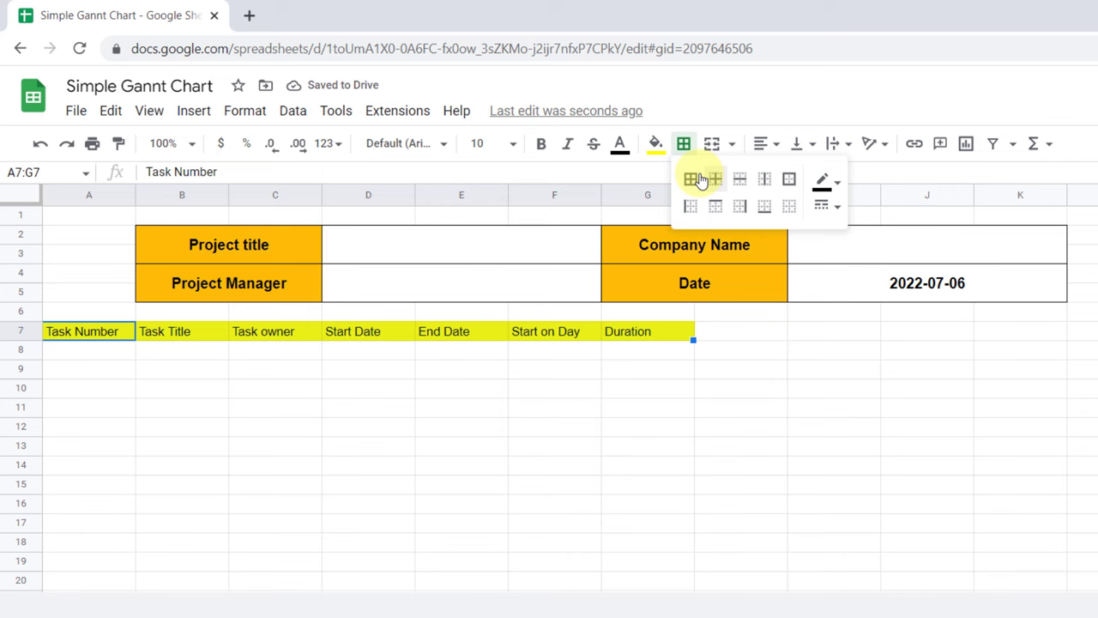
pyautogui.click(796, 143)
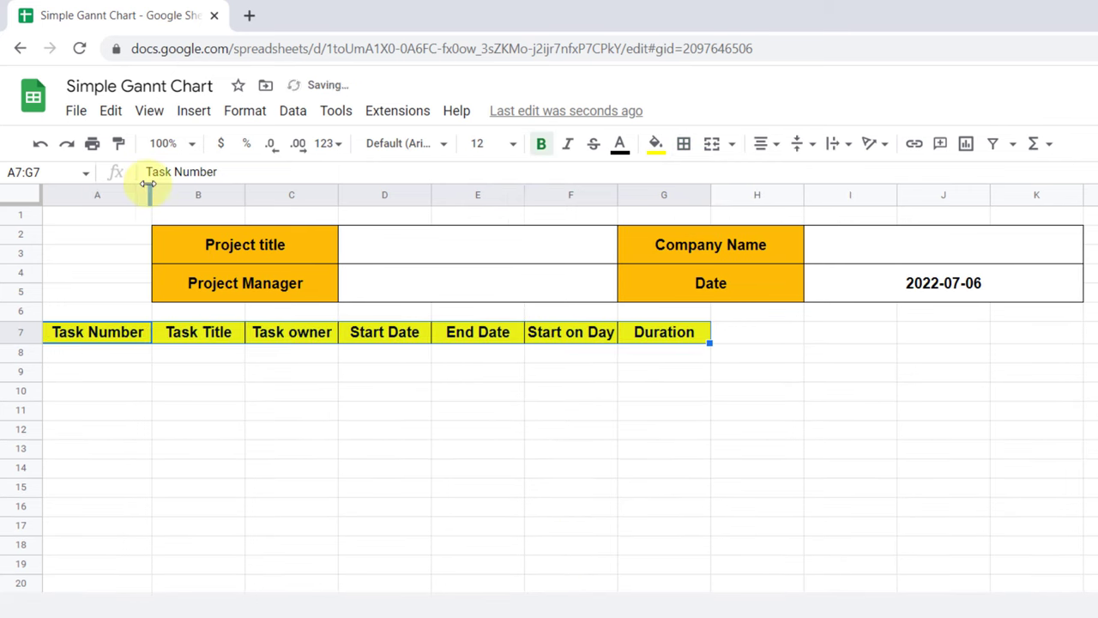
pyautogui.click(291, 369)
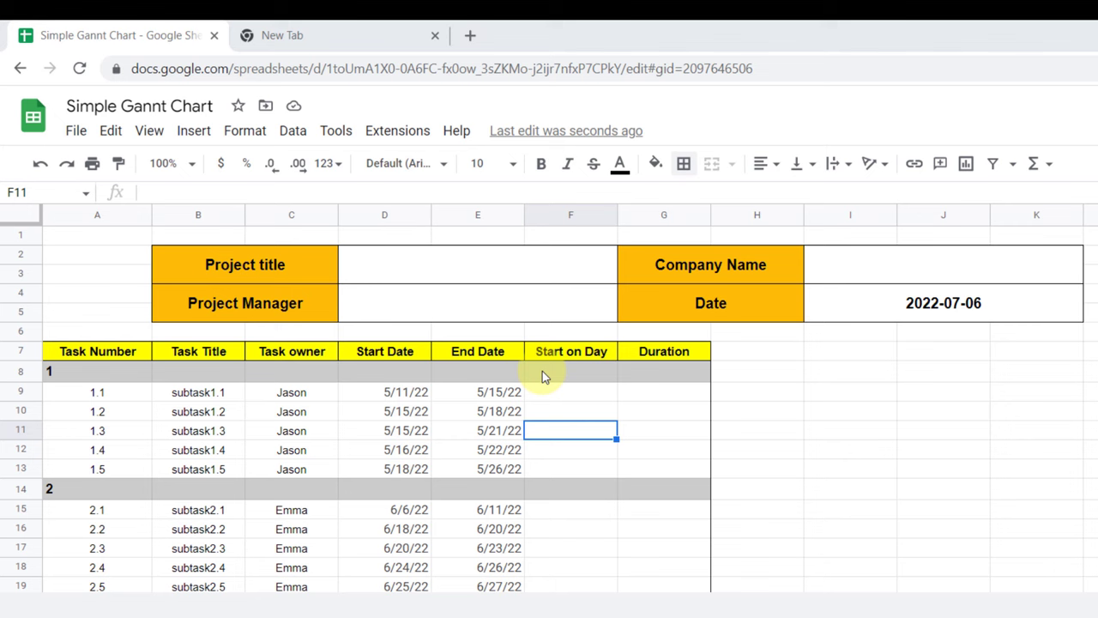
pyautogui.moveTo(542, 351)
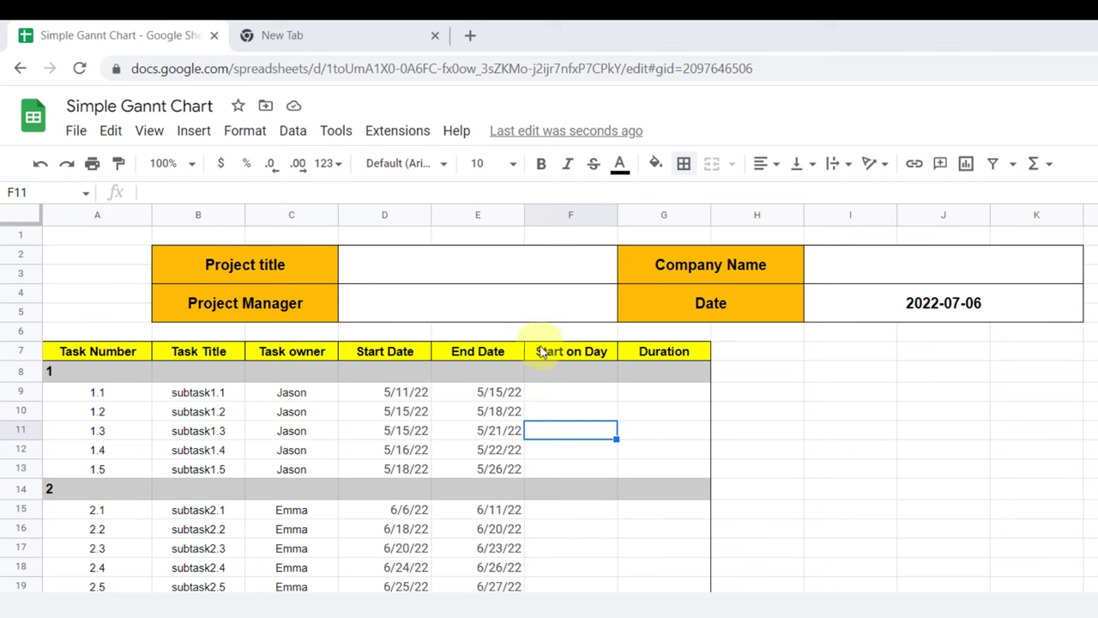
pyautogui.moveTo(387, 357)
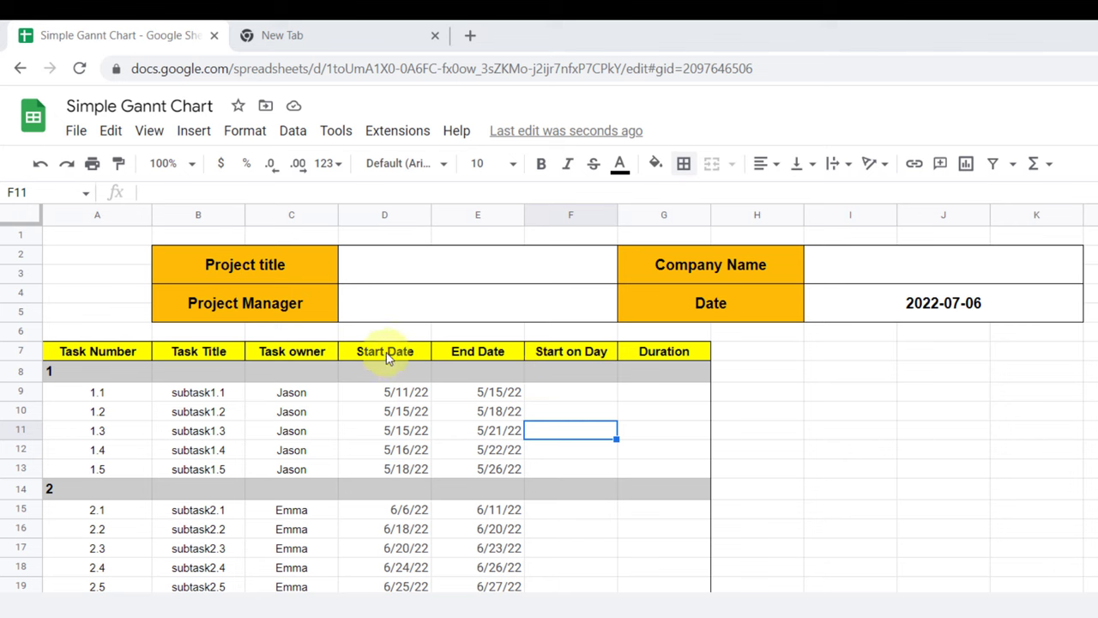
pyautogui.moveTo(570, 402)
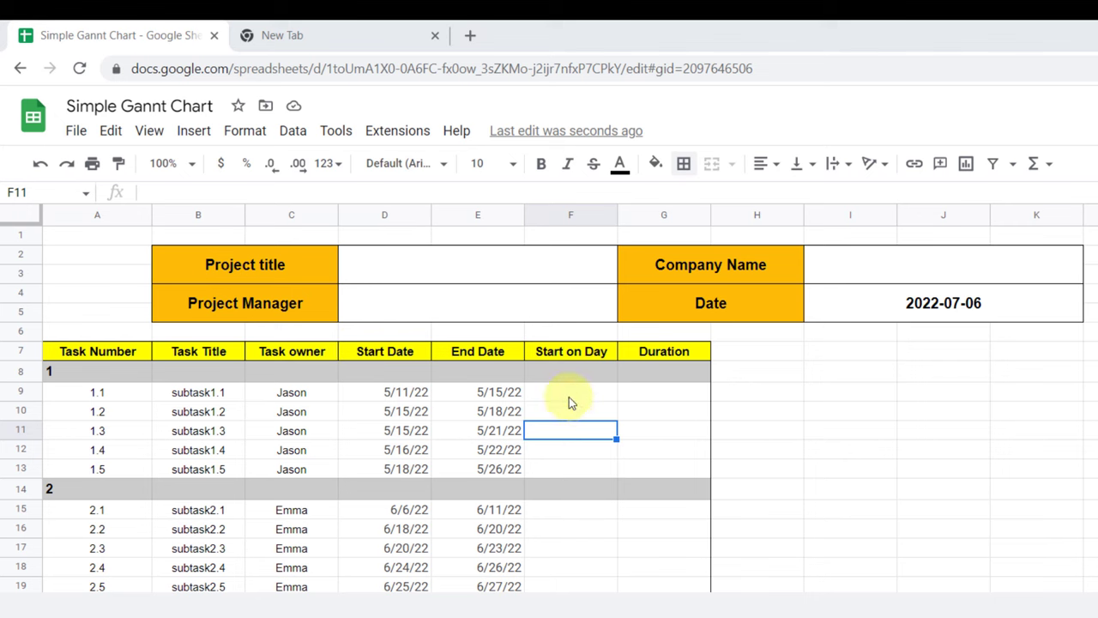
# Select F9, the first subtask's Start on Day cell.
pyautogui.click(570, 394)
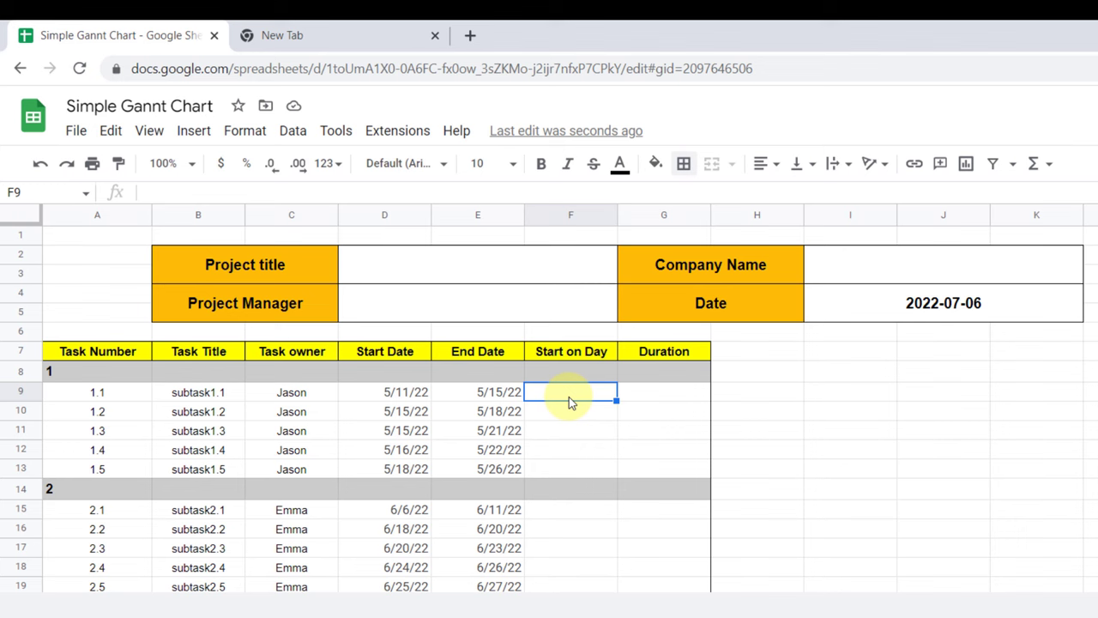
pyautogui.moveTo(560, 397)
pyautogui.write('=')
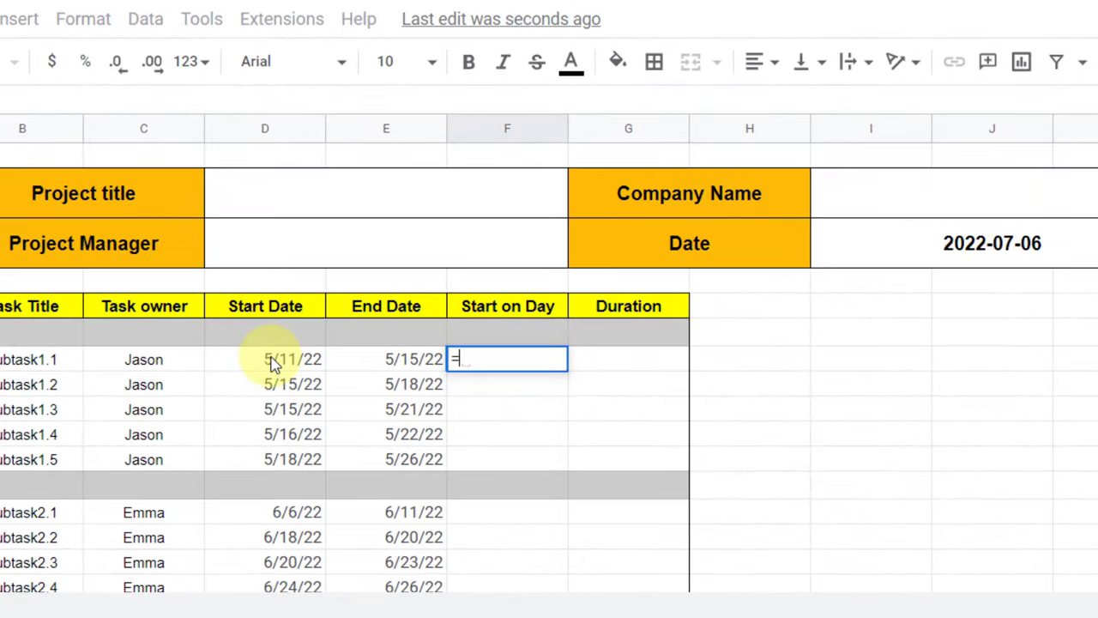
# Enter =D9-$D$9 in F9 and accept the autofill for the remaining tasks.
pyautogui.click(265, 360)
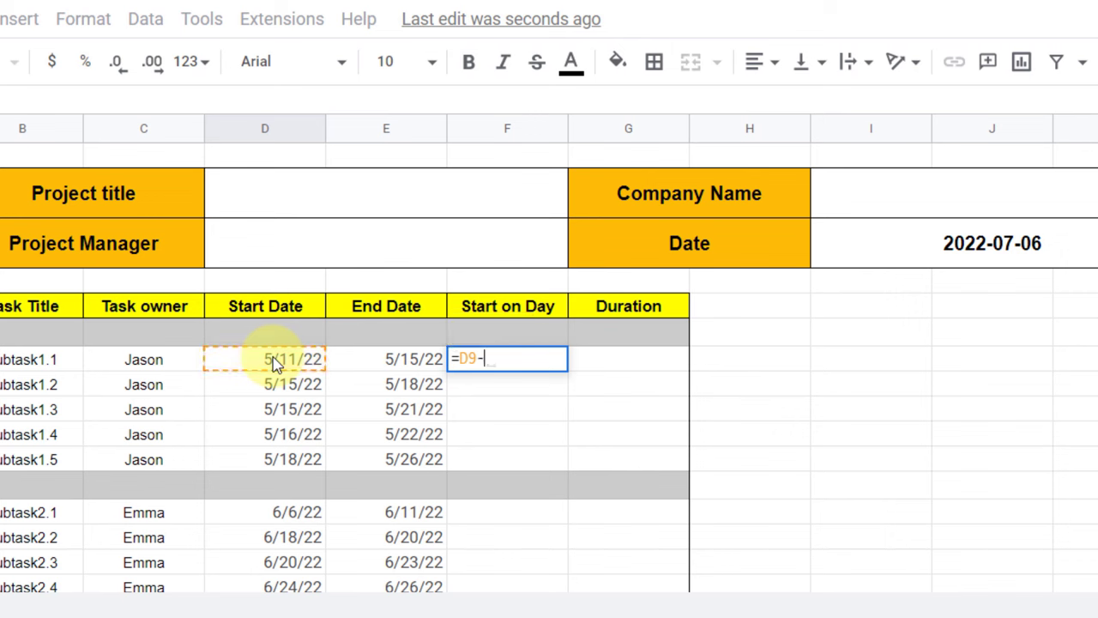
pyautogui.click(264, 359)
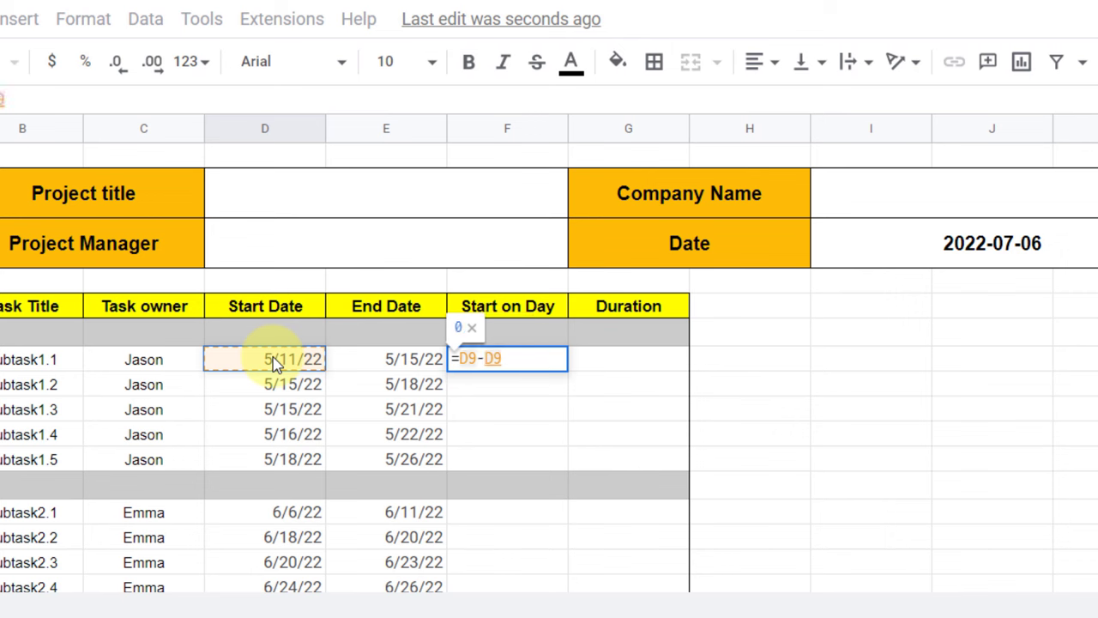
pyautogui.press('F4')
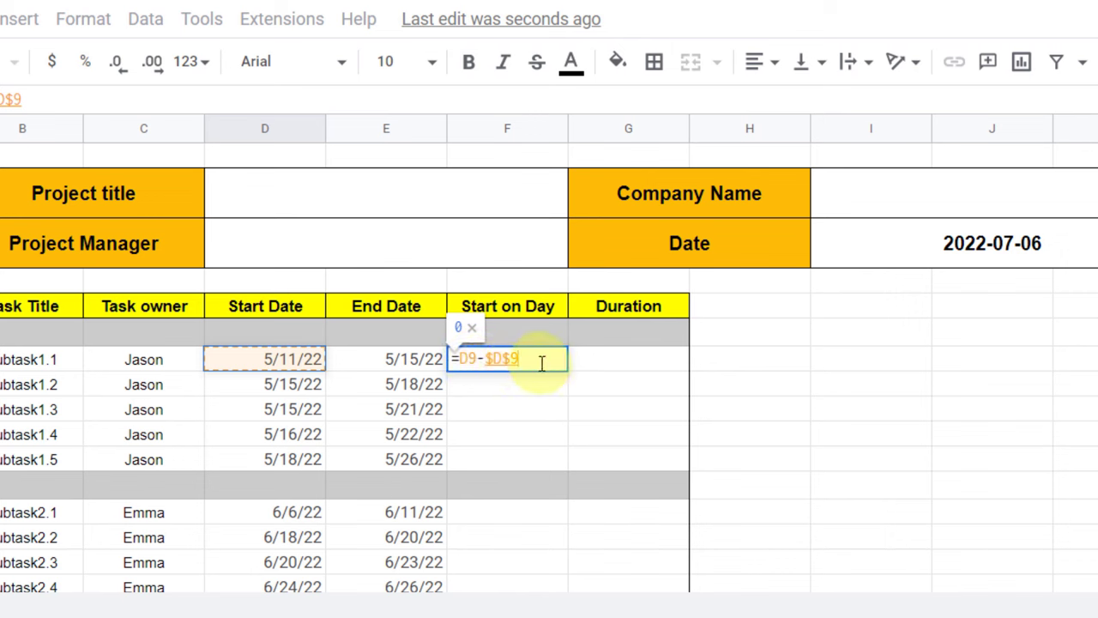
pyautogui.press('Enter')
pyautogui.write('=')
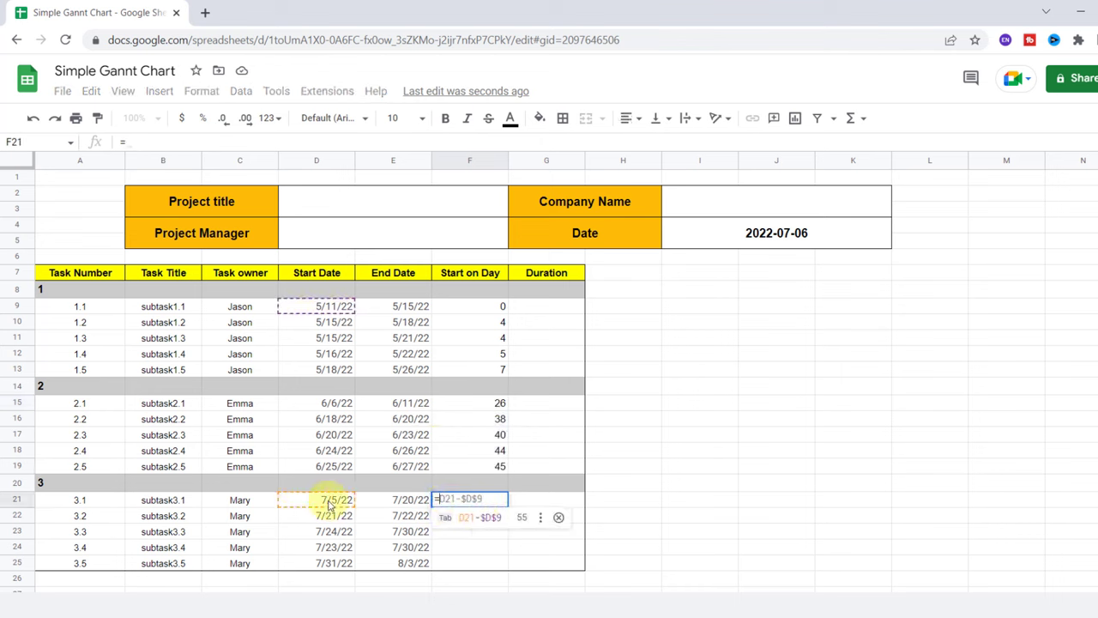
pyautogui.press('Enter')
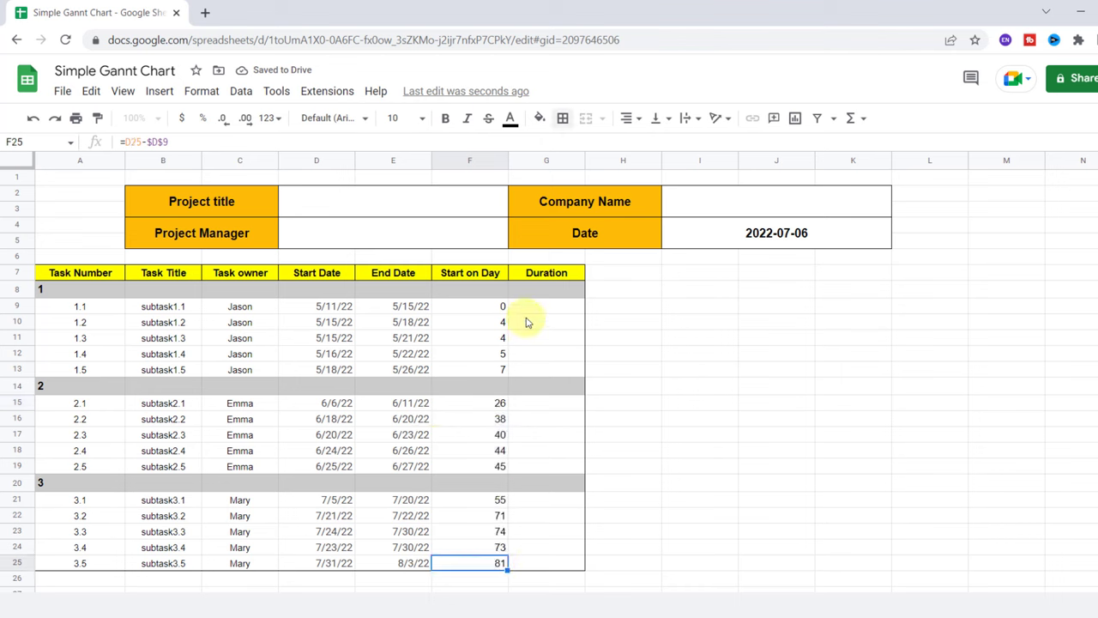
pyautogui.click(546, 305)
pyautogui.write('=')
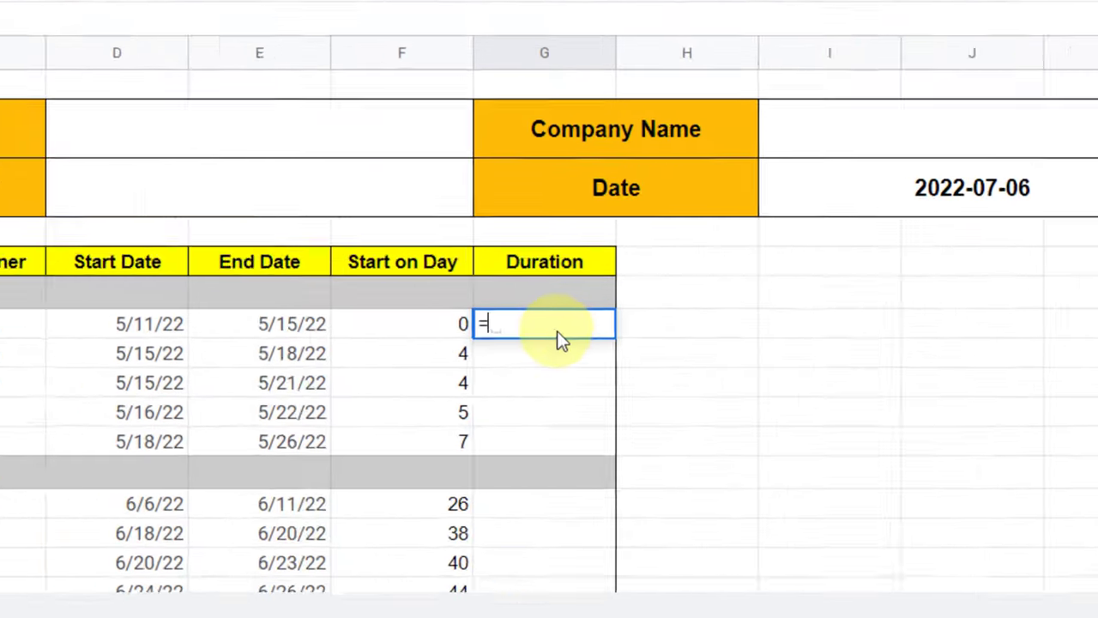
# Enter =DAYS360(D9,E9) in G9, decline autofill, and fill it down the group.
pyautogui.write('Days360(')
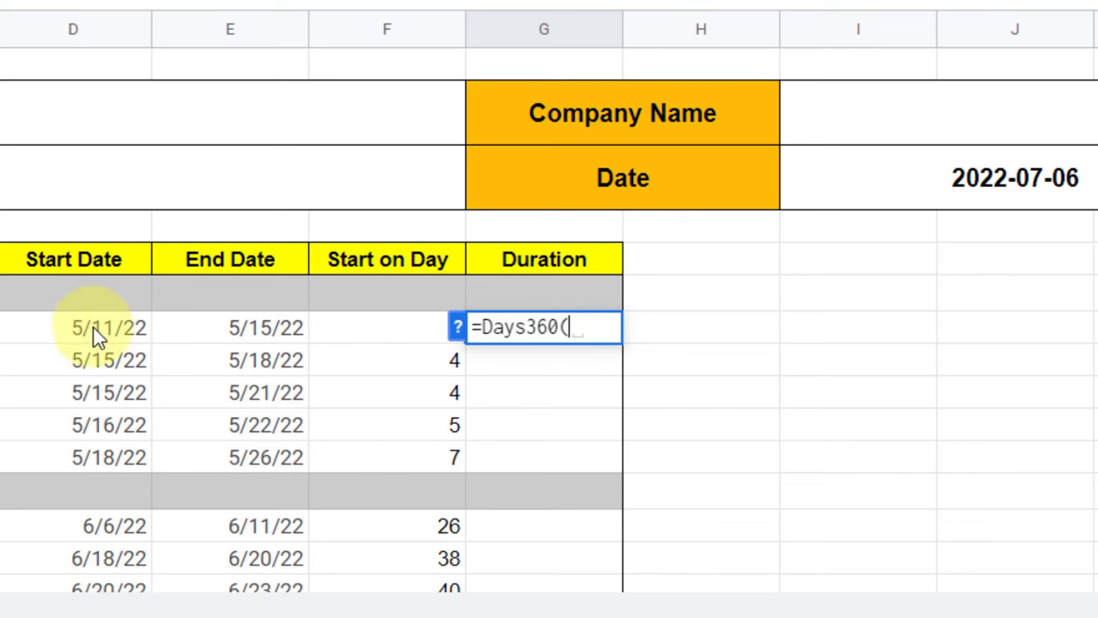
pyautogui.click(94, 327)
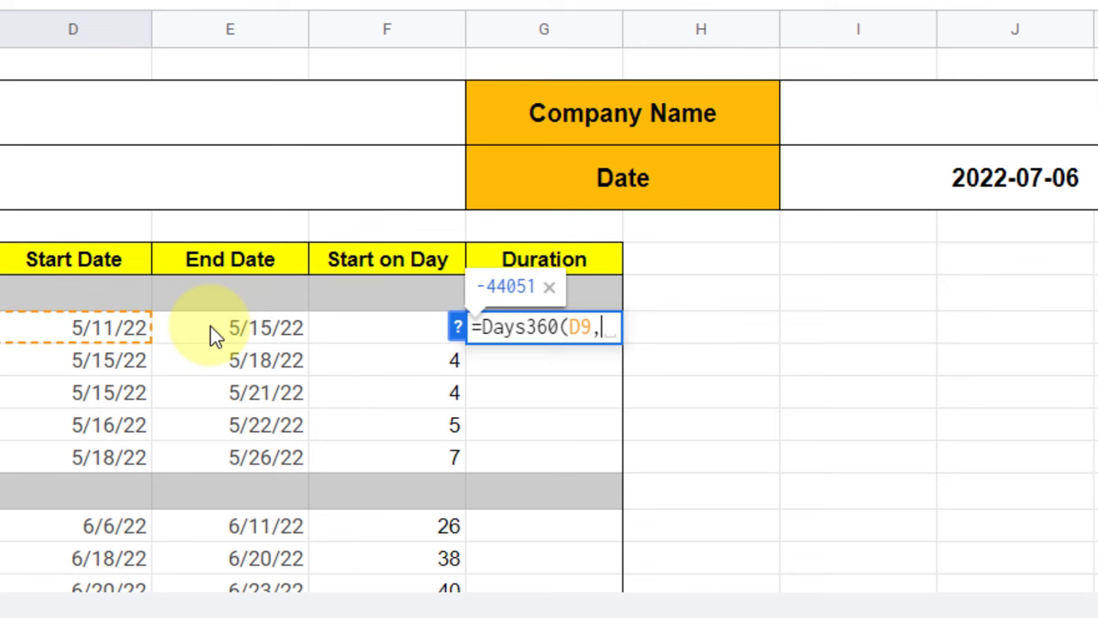
pyautogui.click(228, 328)
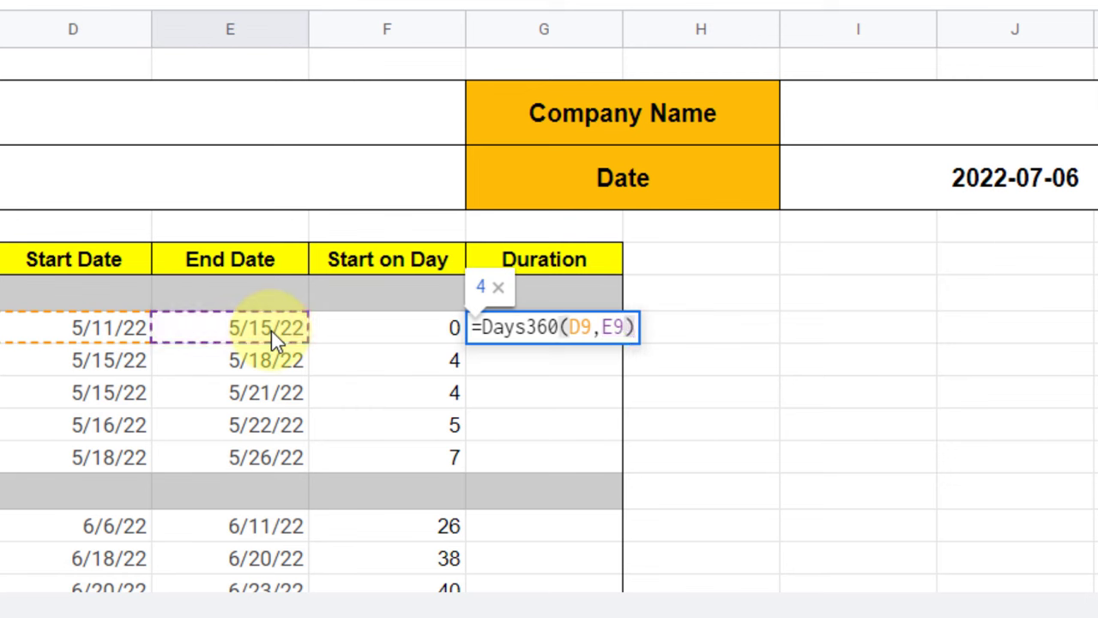
pyautogui.press('Enter')
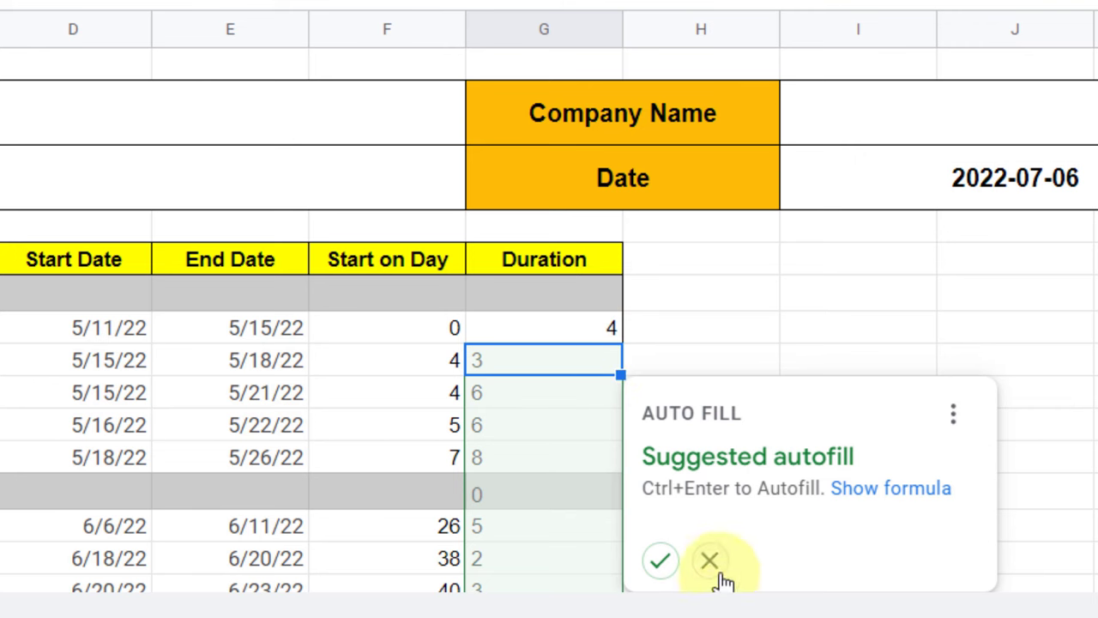
pyautogui.click(710, 562)
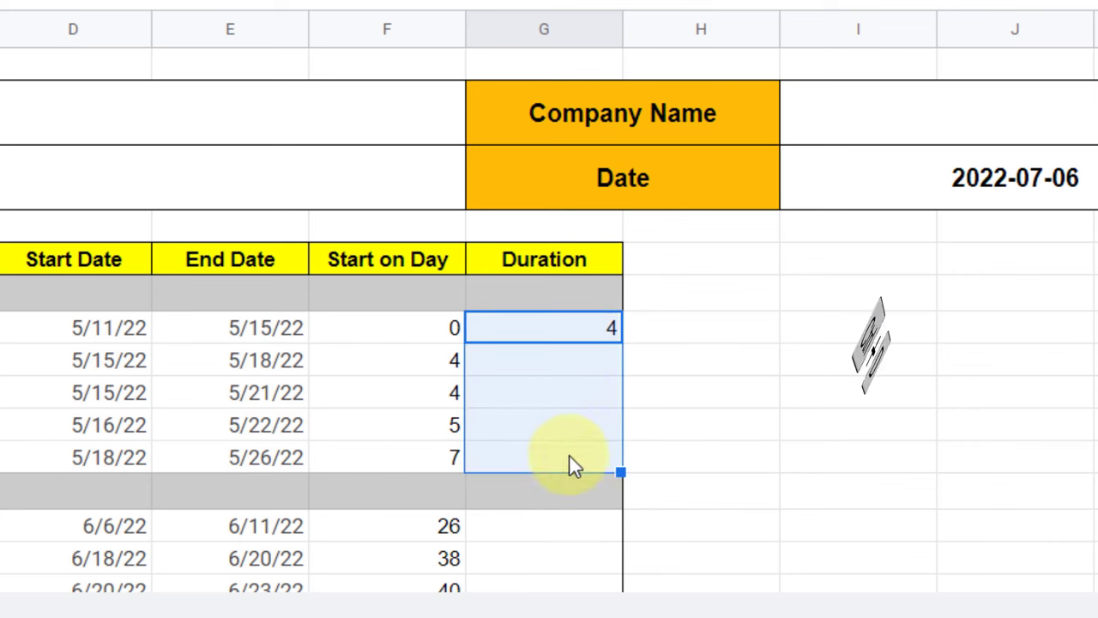
pyautogui.press('ctrl+d')
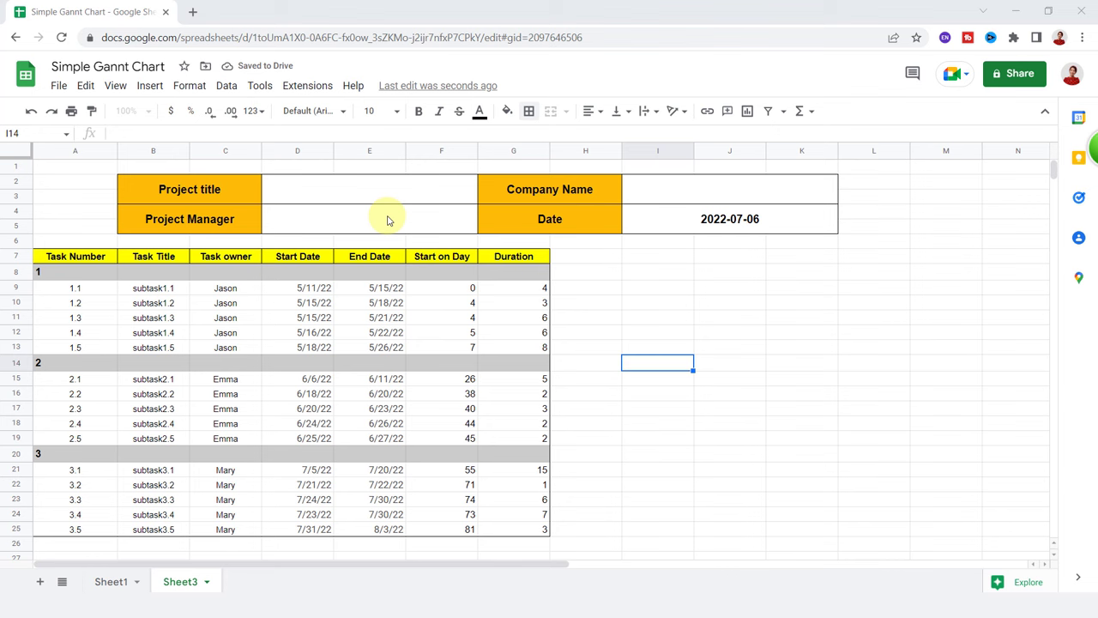
pyautogui.click(585, 255)
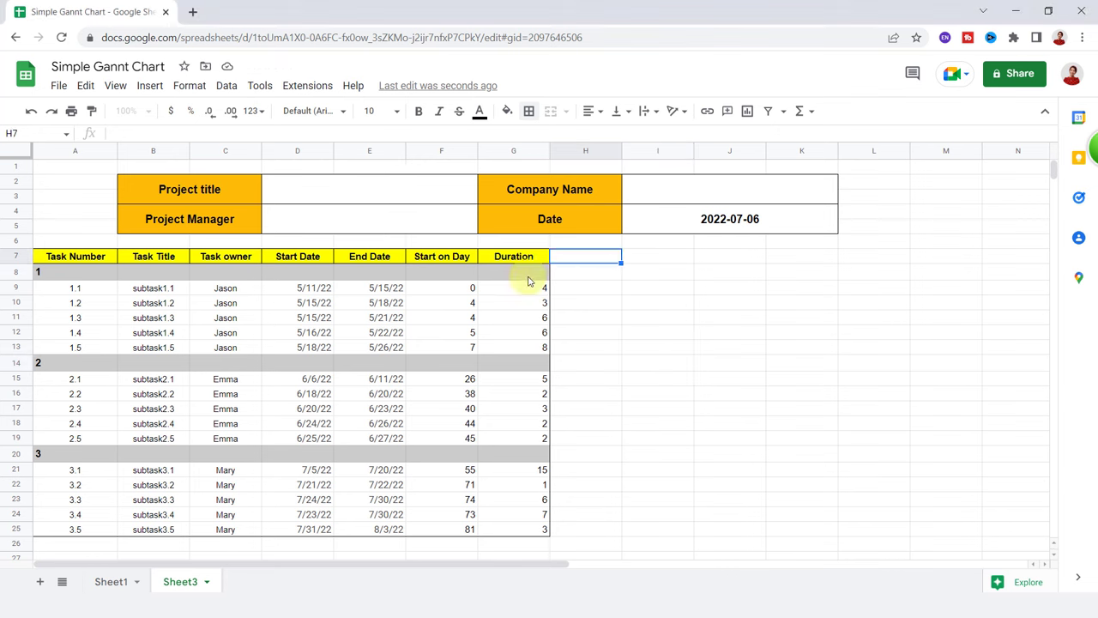
pyautogui.moveTo(512, 276)
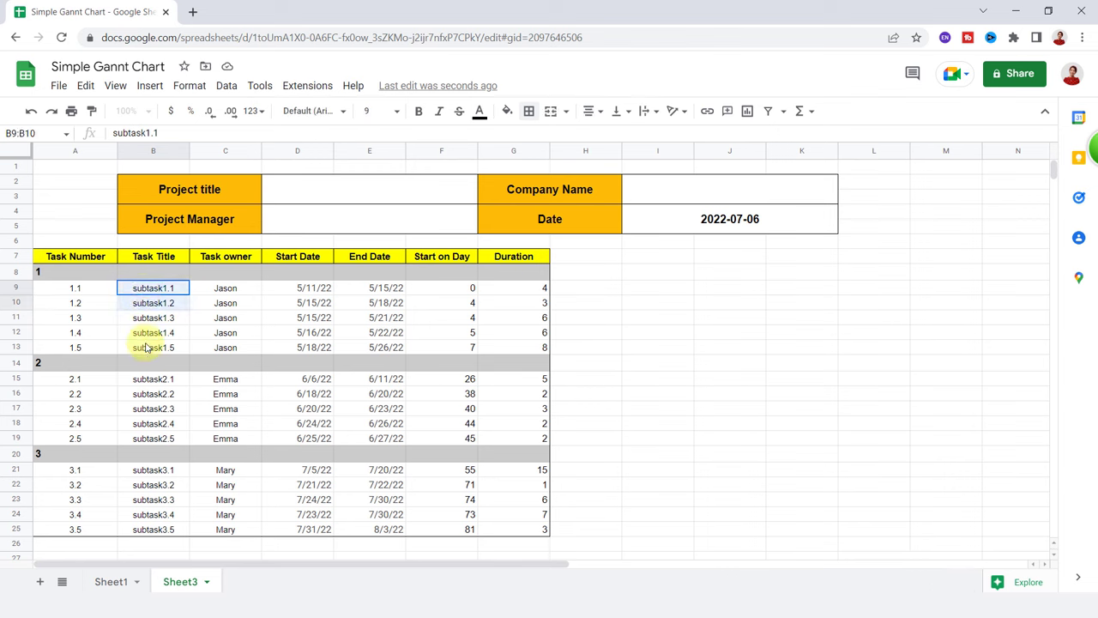
# Select the subtask data, insert a chart, and scroll the chart type list toward bars.
pyautogui.moveTo(153, 287); pyautogui.dragTo(153, 529)
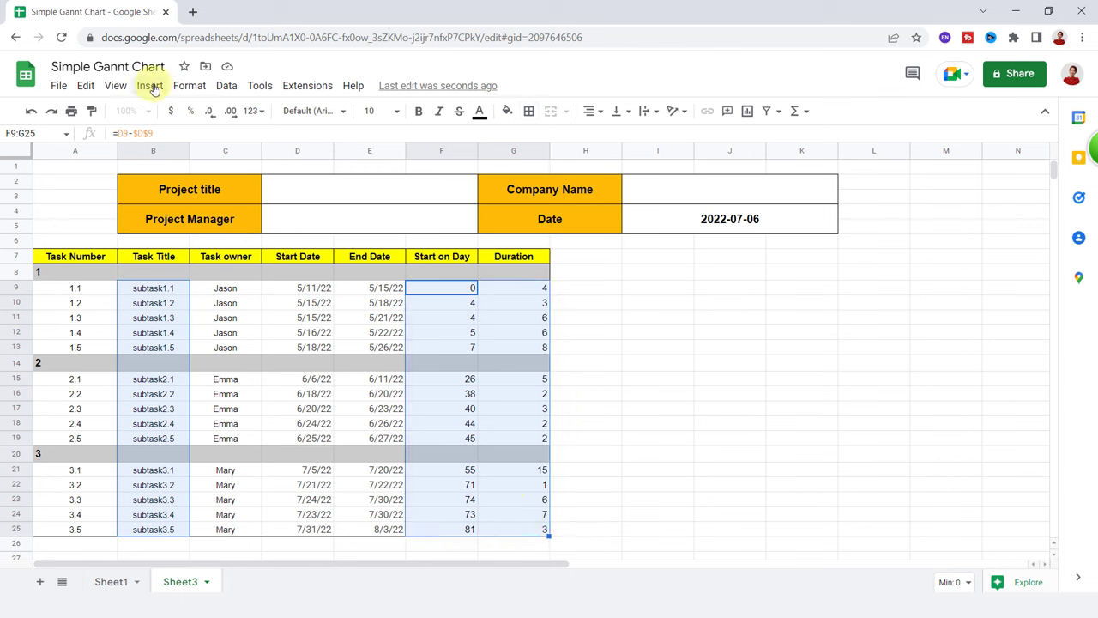
pyautogui.click(150, 86)
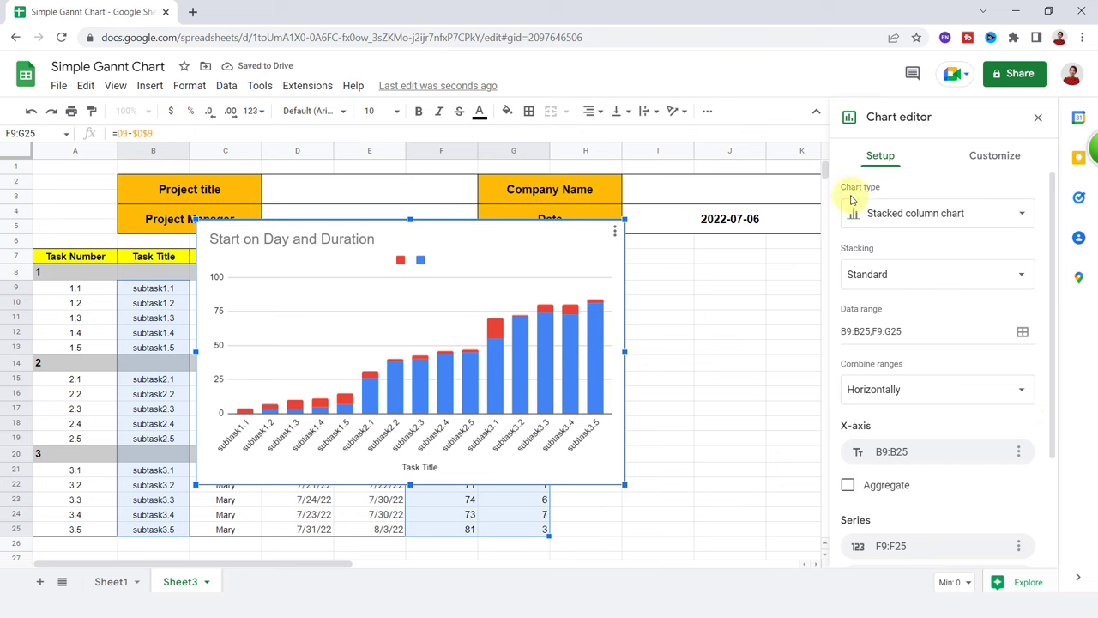
pyautogui.moveTo(928, 213)
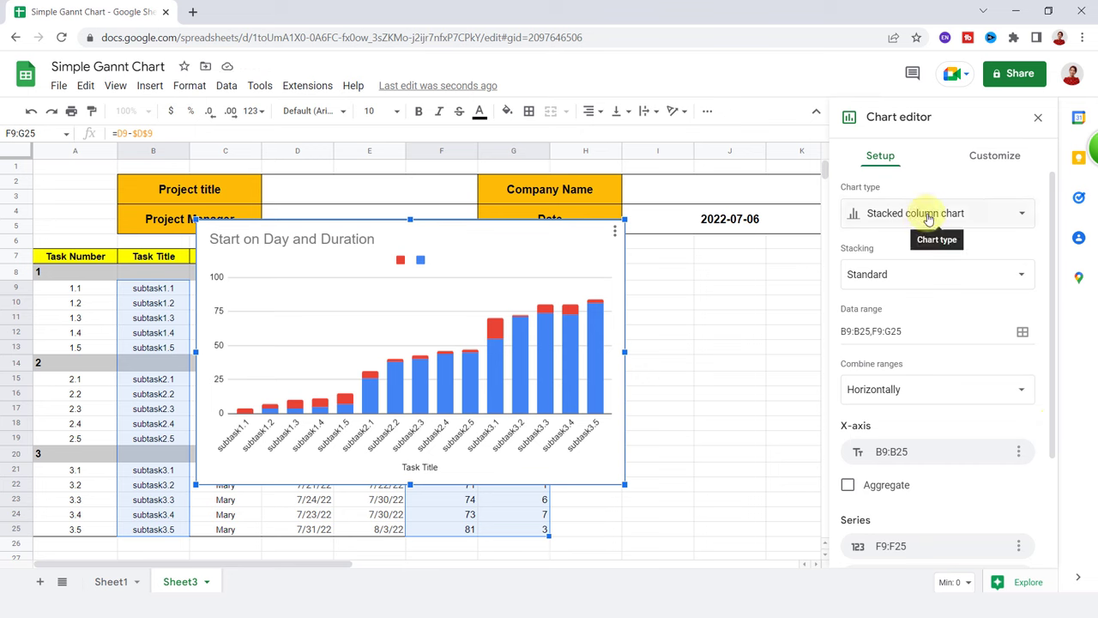
pyautogui.click(936, 213)
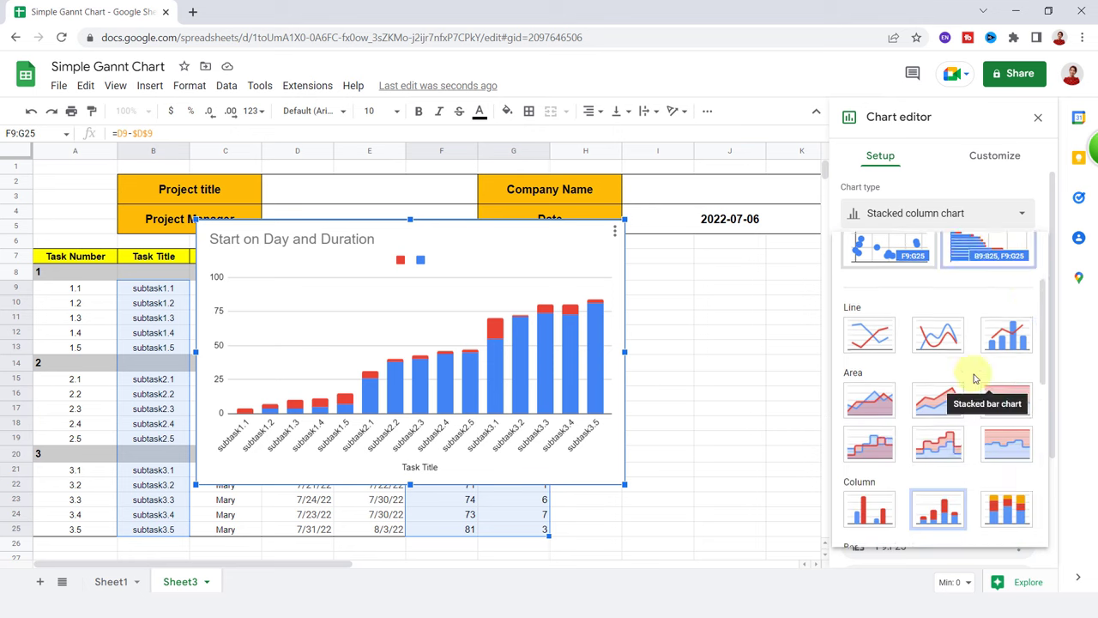
pyautogui.scroll(-3)
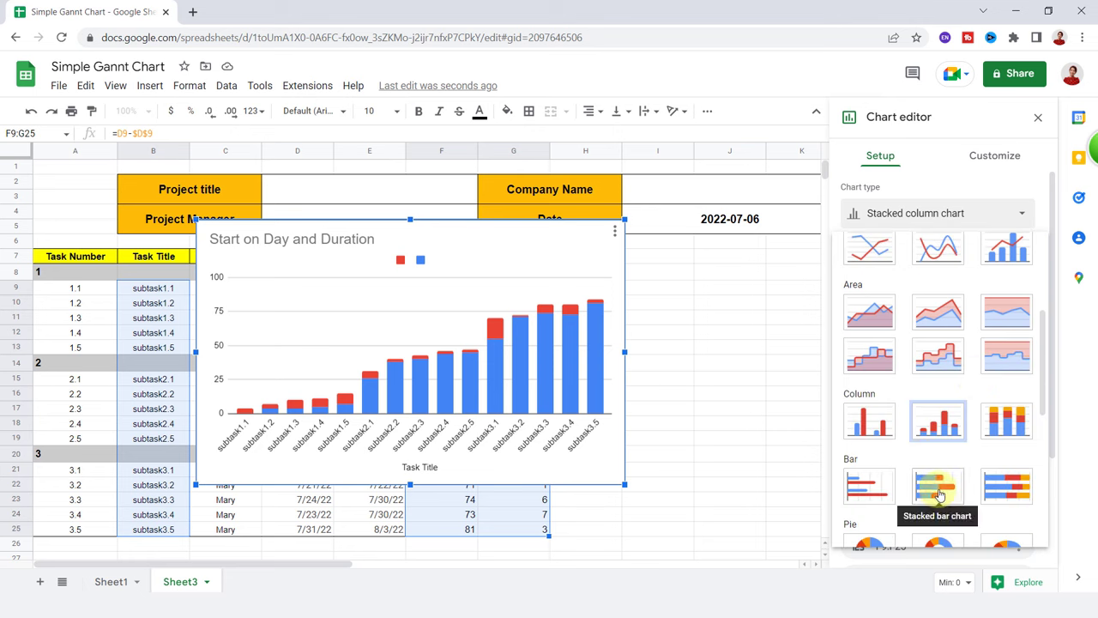
# Switch to a stacked bar chart and give the Start on Day series no fill.
pyautogui.click(936, 484)
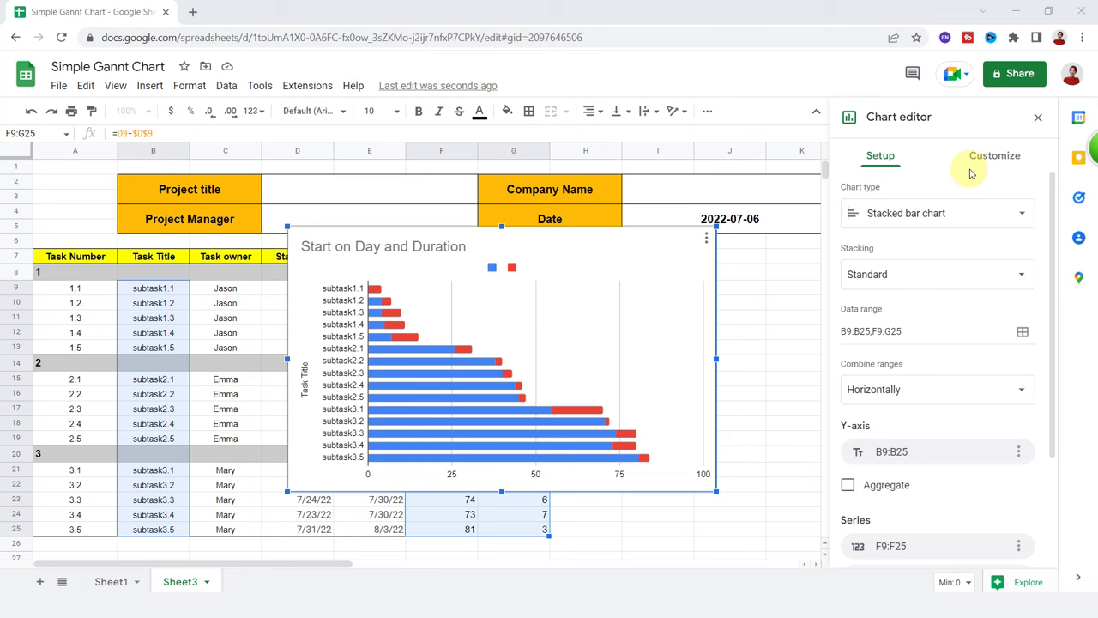
pyautogui.click(995, 155)
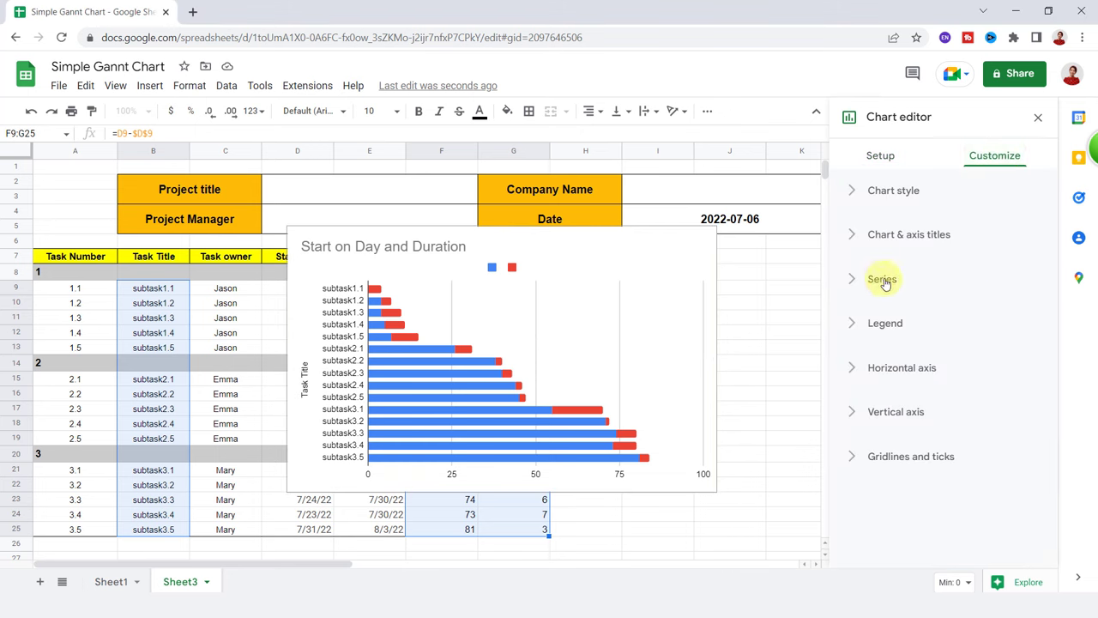
pyautogui.click(882, 279)
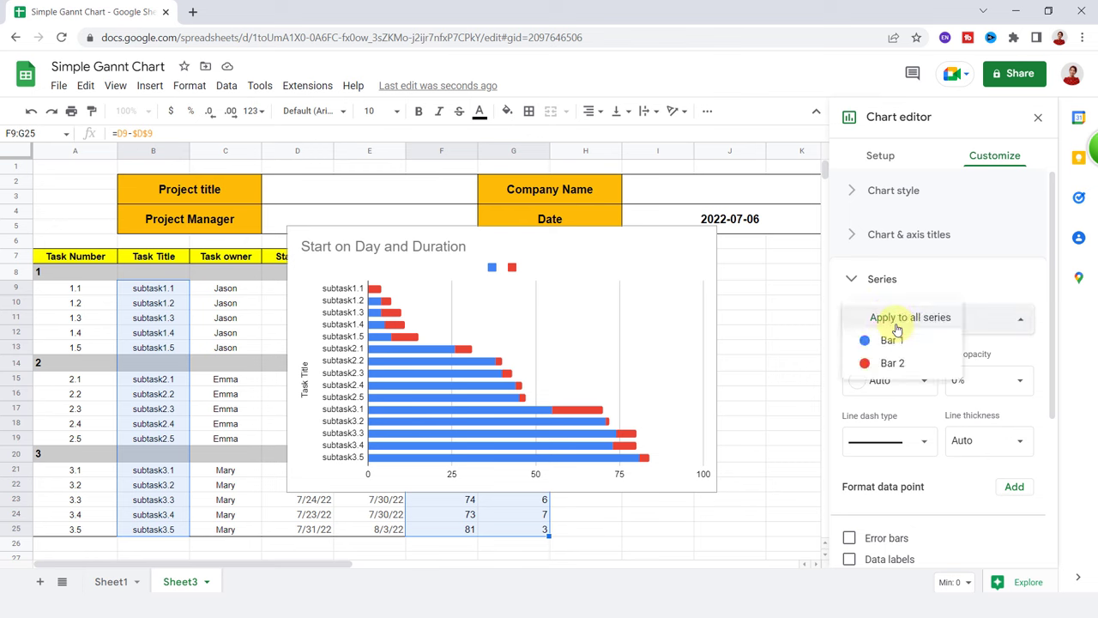
pyautogui.click(889, 338)
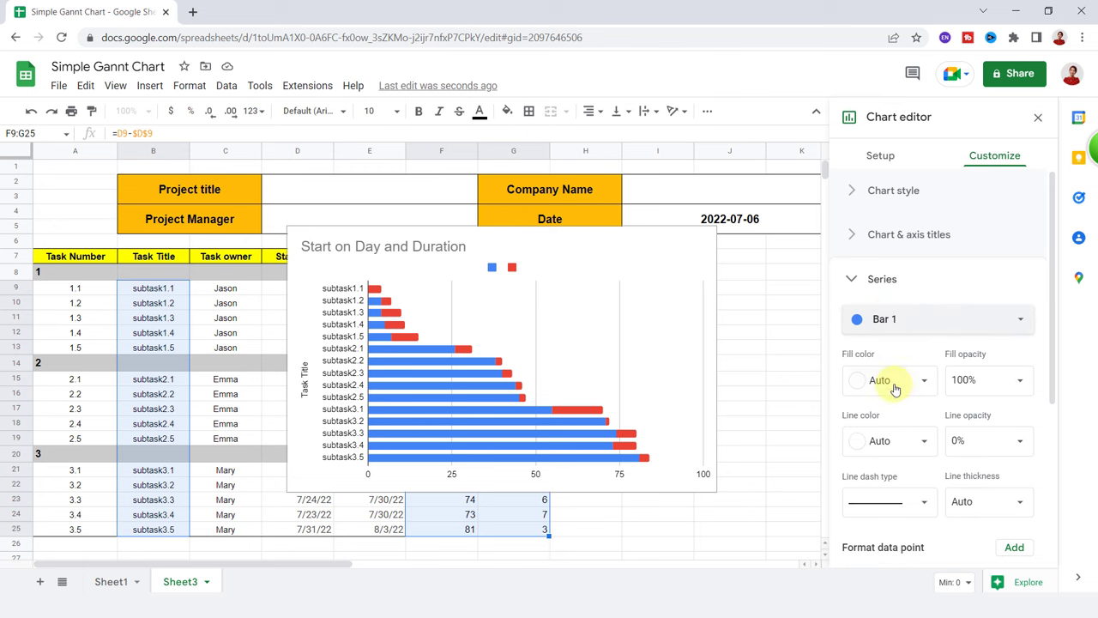
pyautogui.click(889, 380)
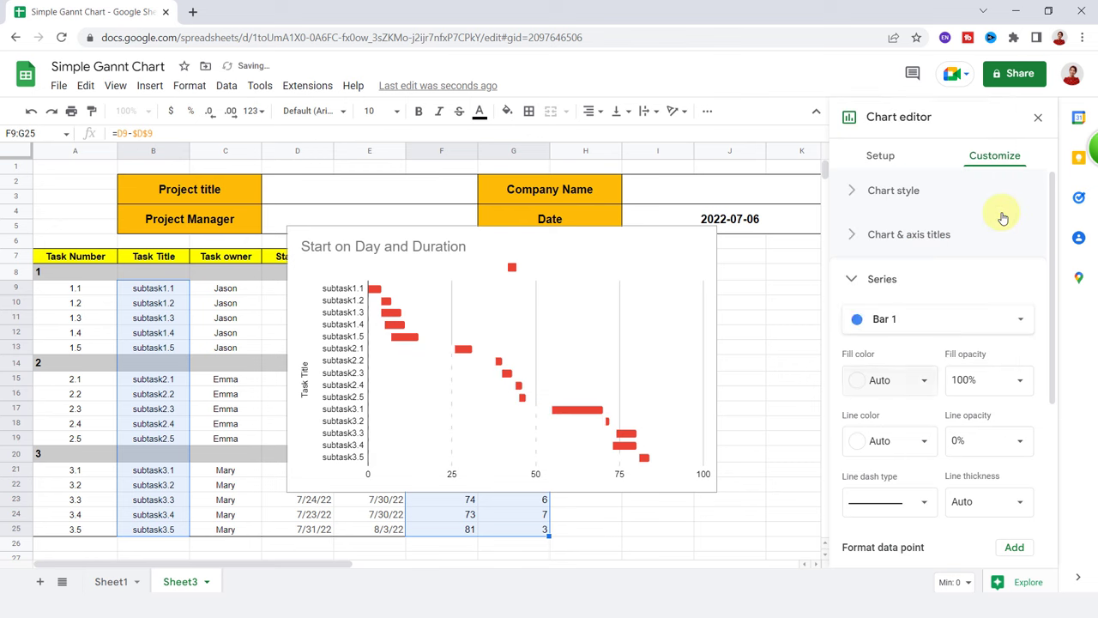
pyautogui.click(854, 279)
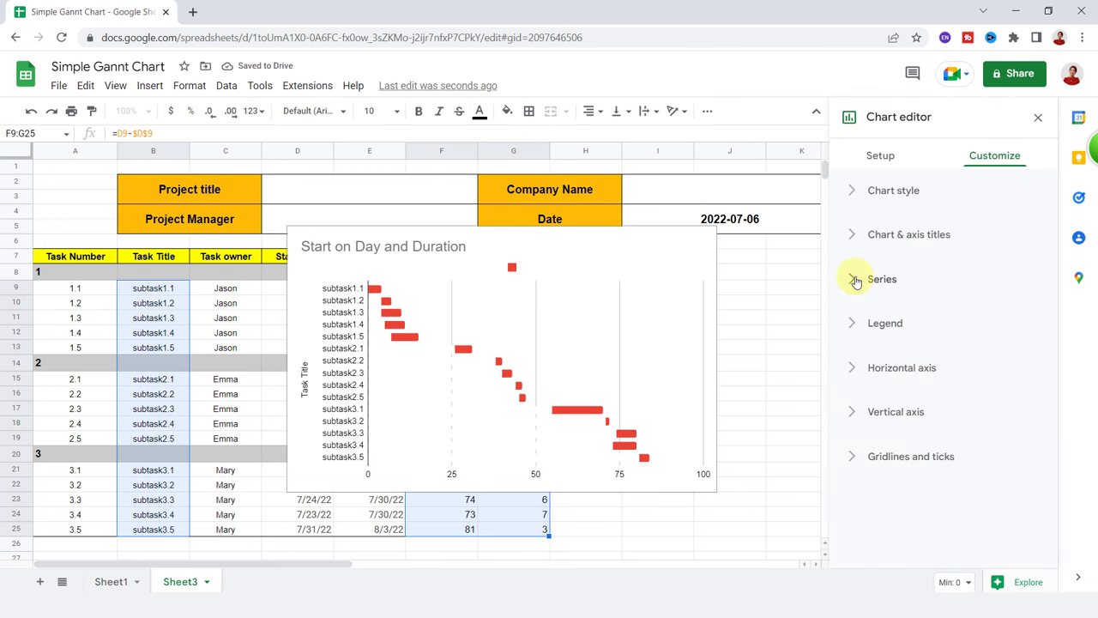
pyautogui.moveTo(978, 186)
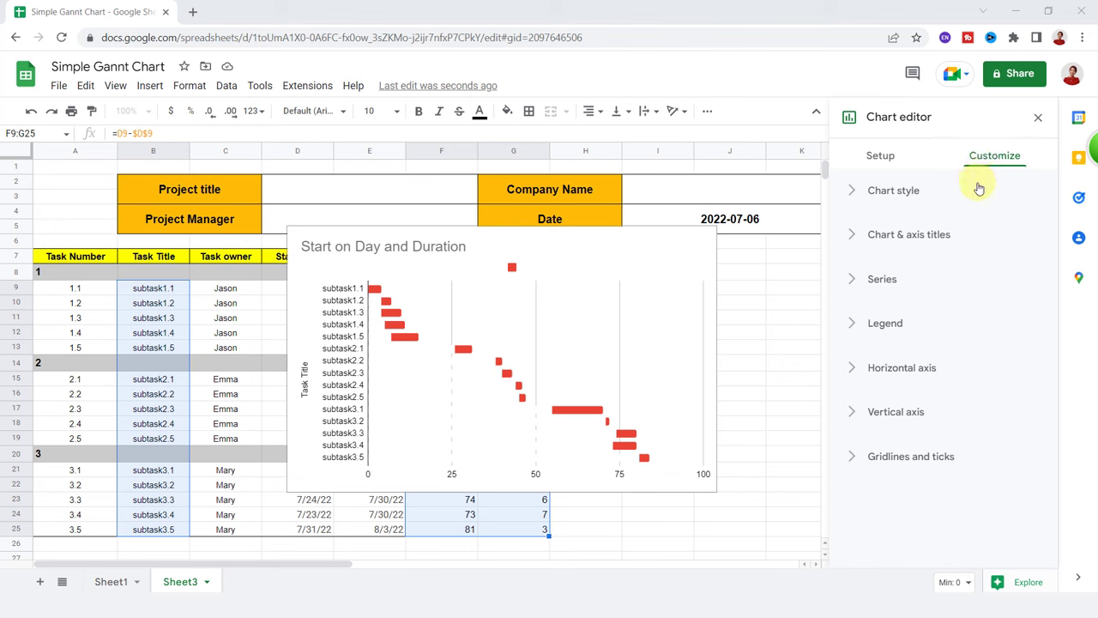
pyautogui.moveTo(913, 234)
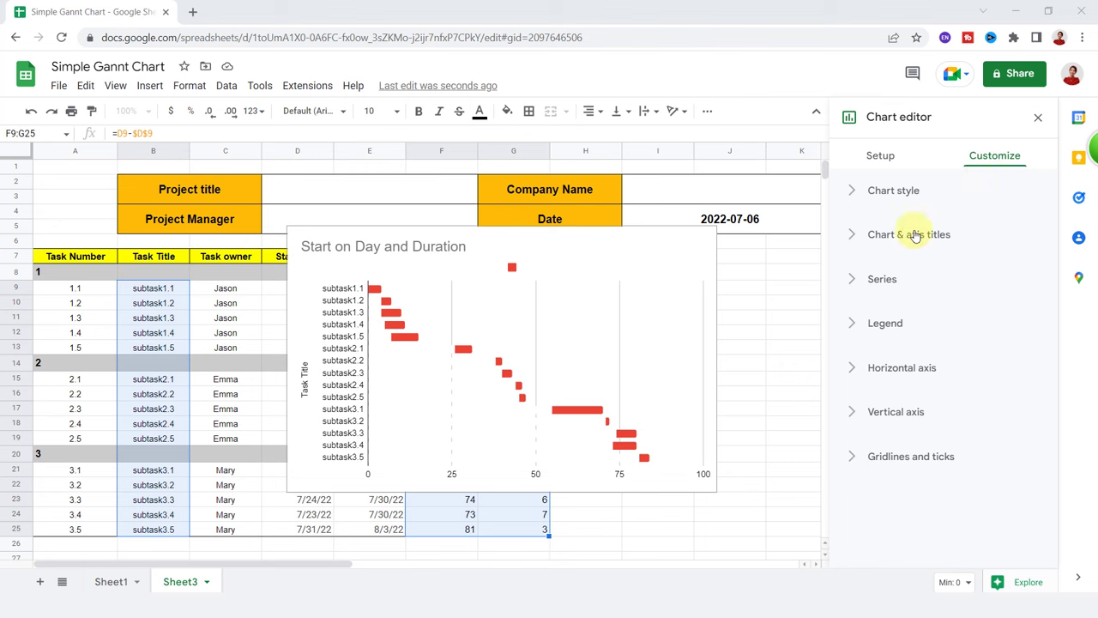
# Delete the 'Start on Day and Duration' chart title.
pyautogui.click(908, 234)
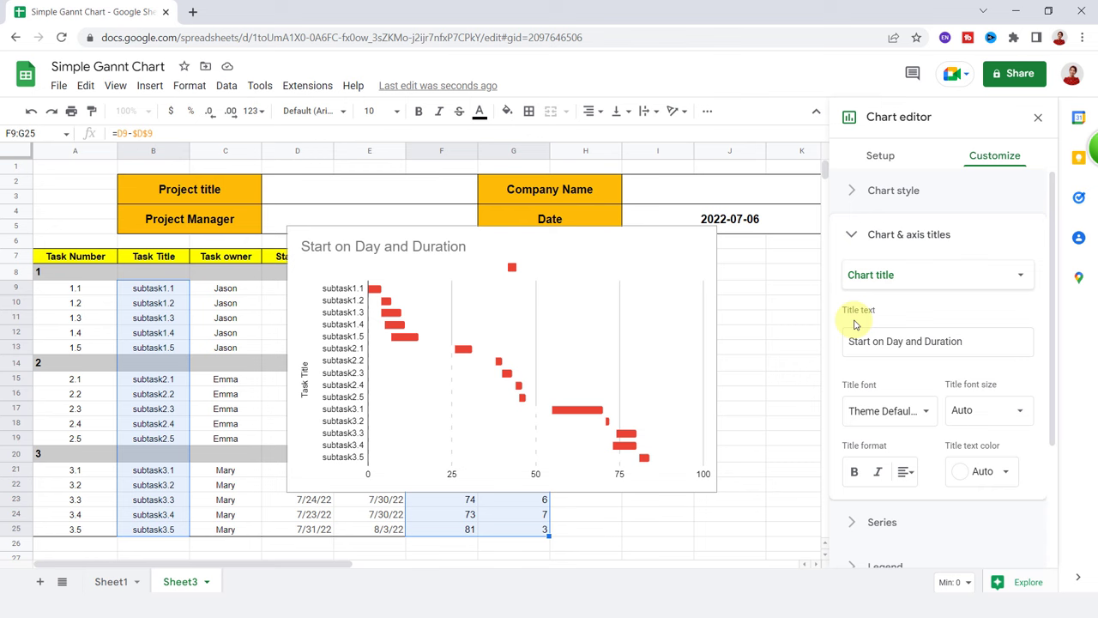
pyautogui.click(931, 342)
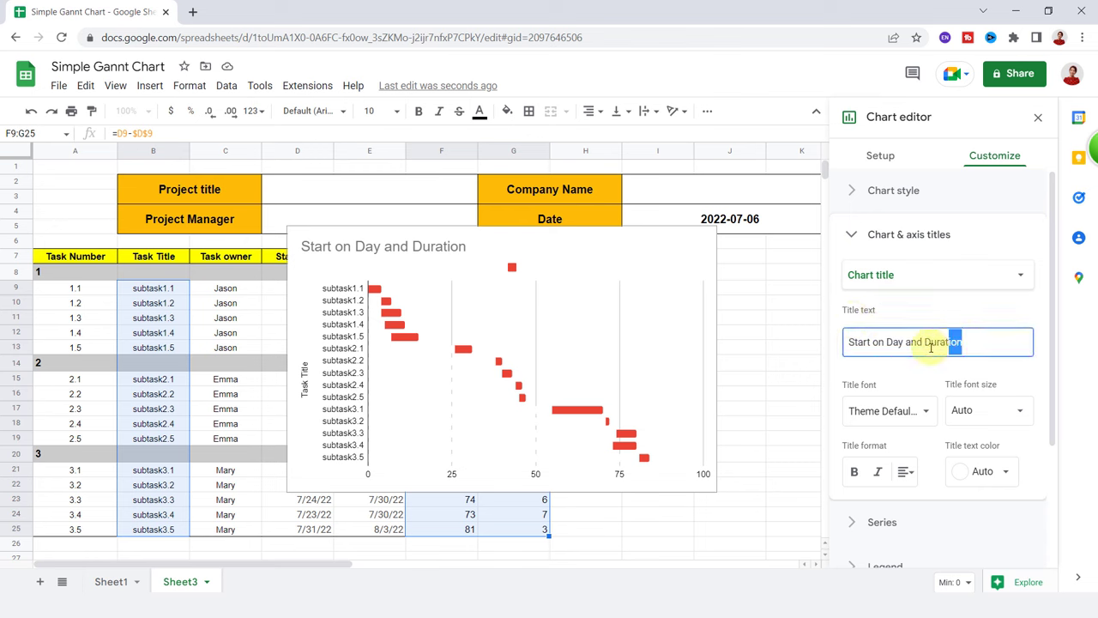
pyautogui.tripleClick(930, 341)
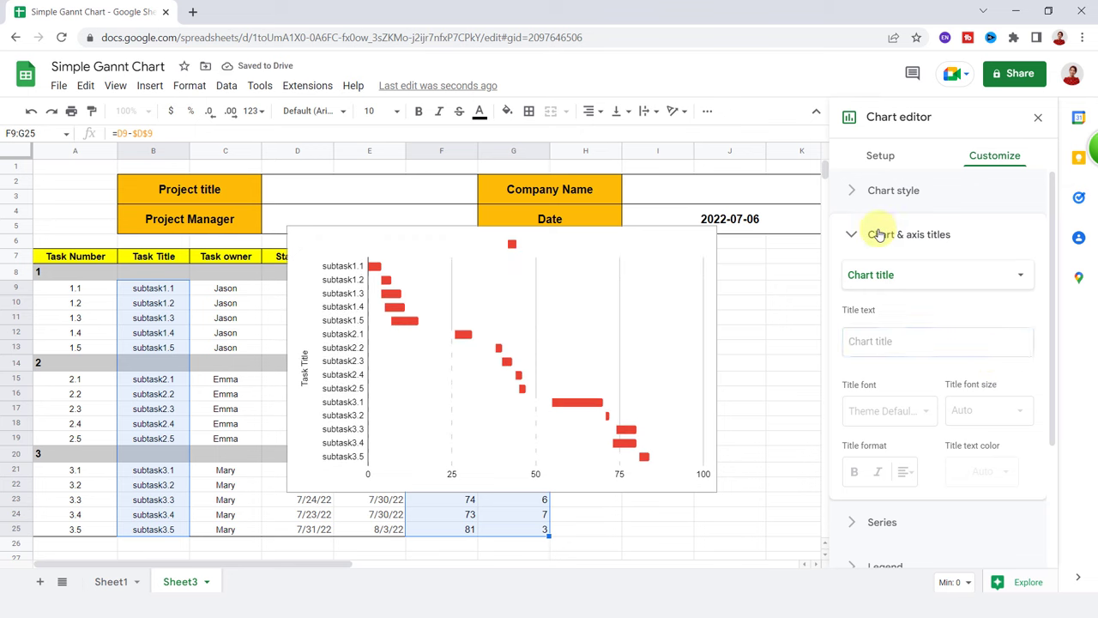
pyautogui.click(908, 235)
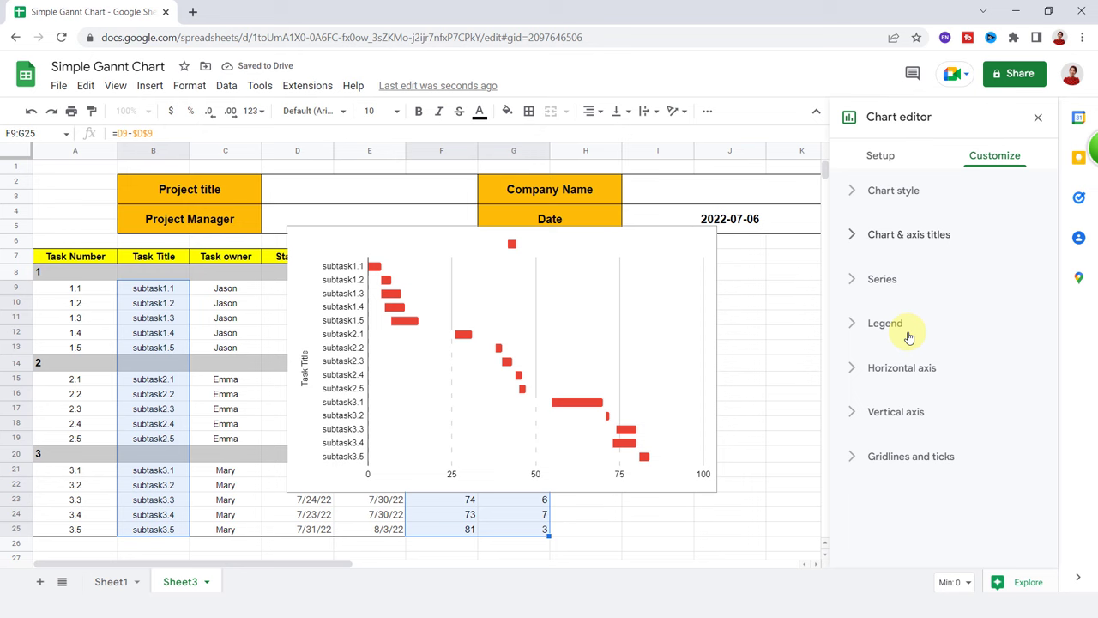
# Set the chart legend position to None.
pyautogui.click(885, 323)
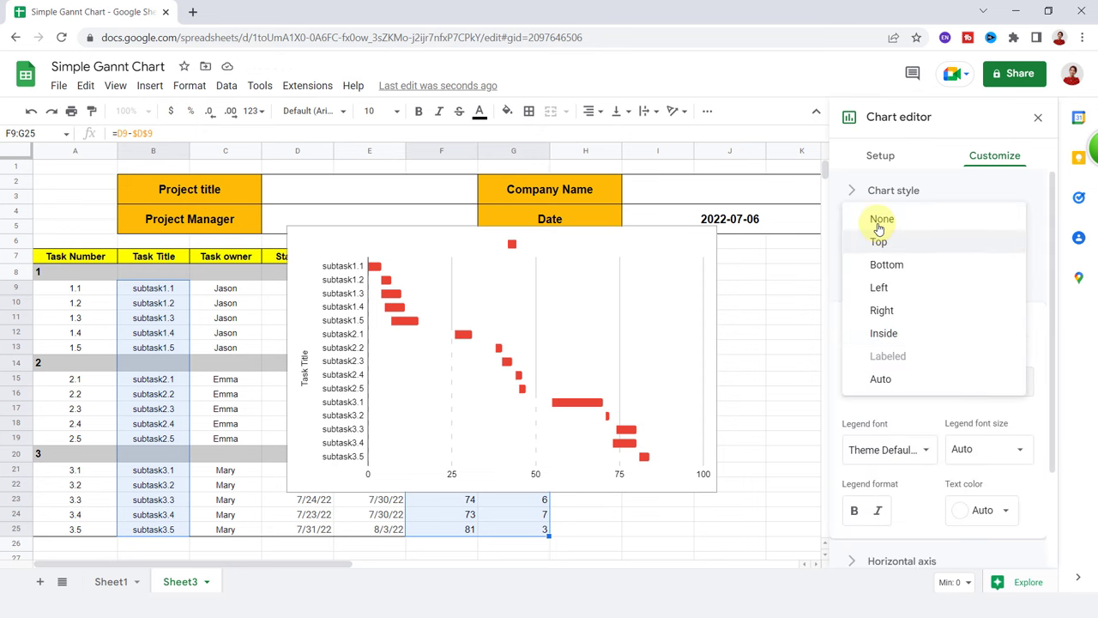
pyautogui.click(880, 219)
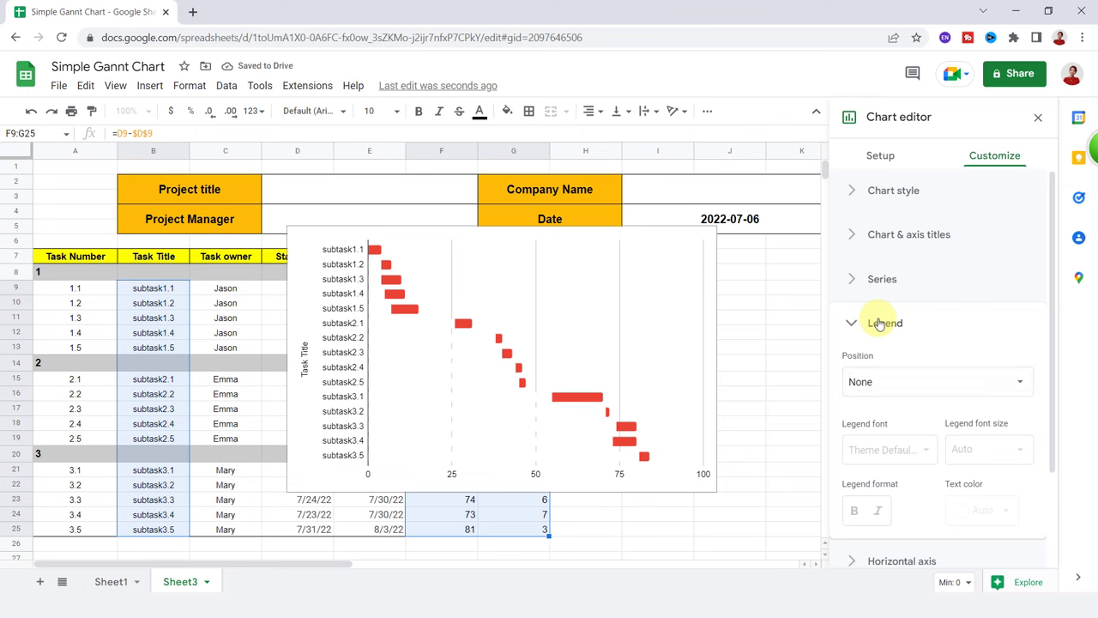
pyautogui.click(882, 323)
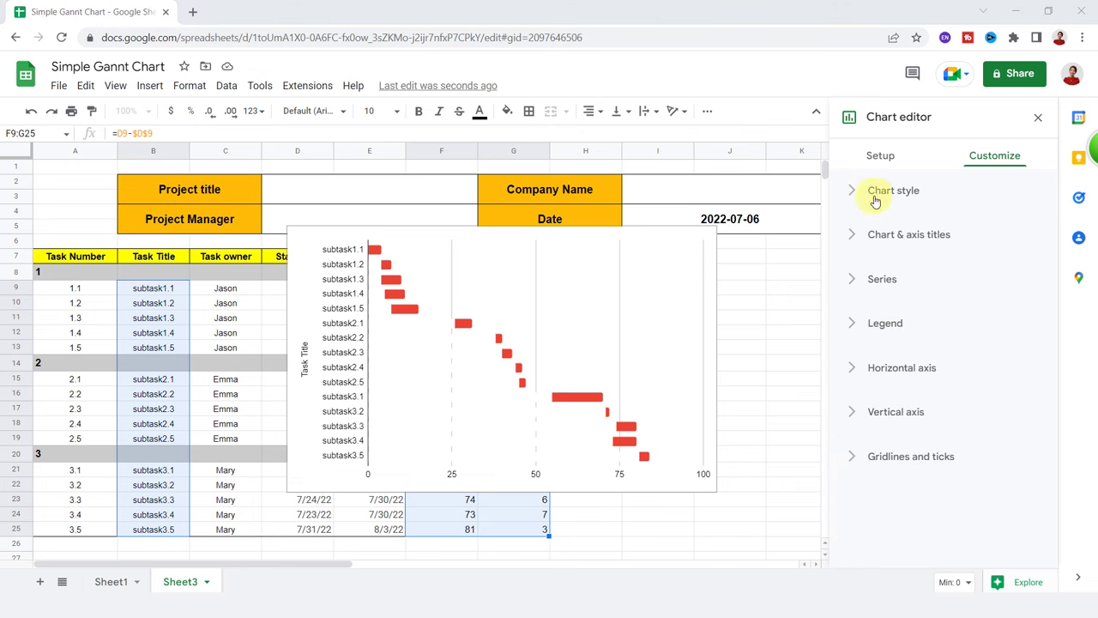
# Set the chart border color to None.
pyautogui.click(894, 190)
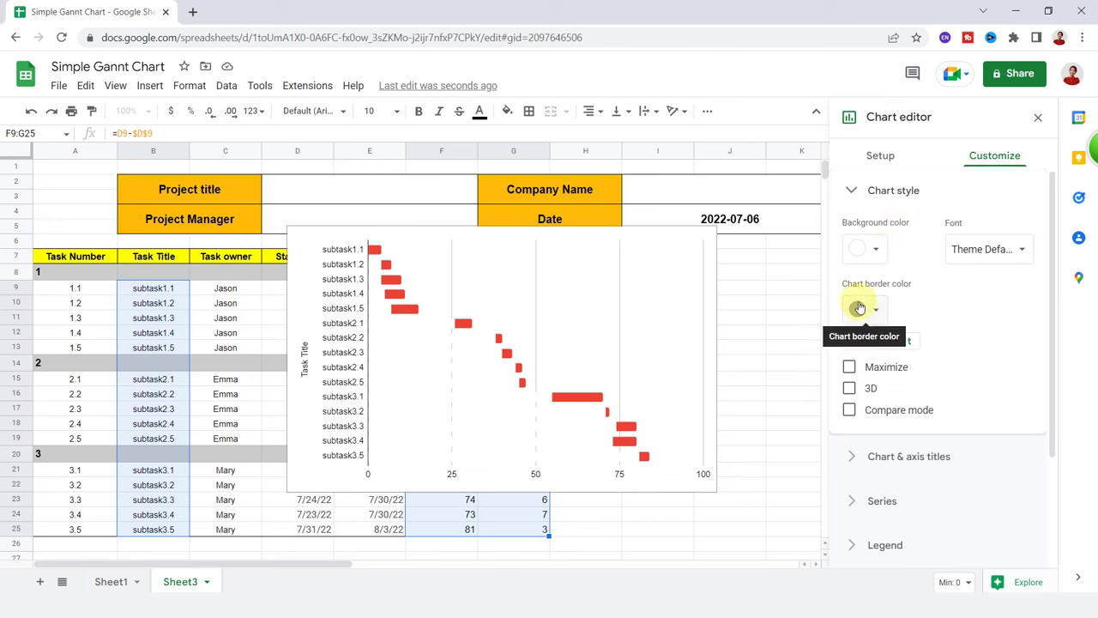
pyautogui.click(859, 309)
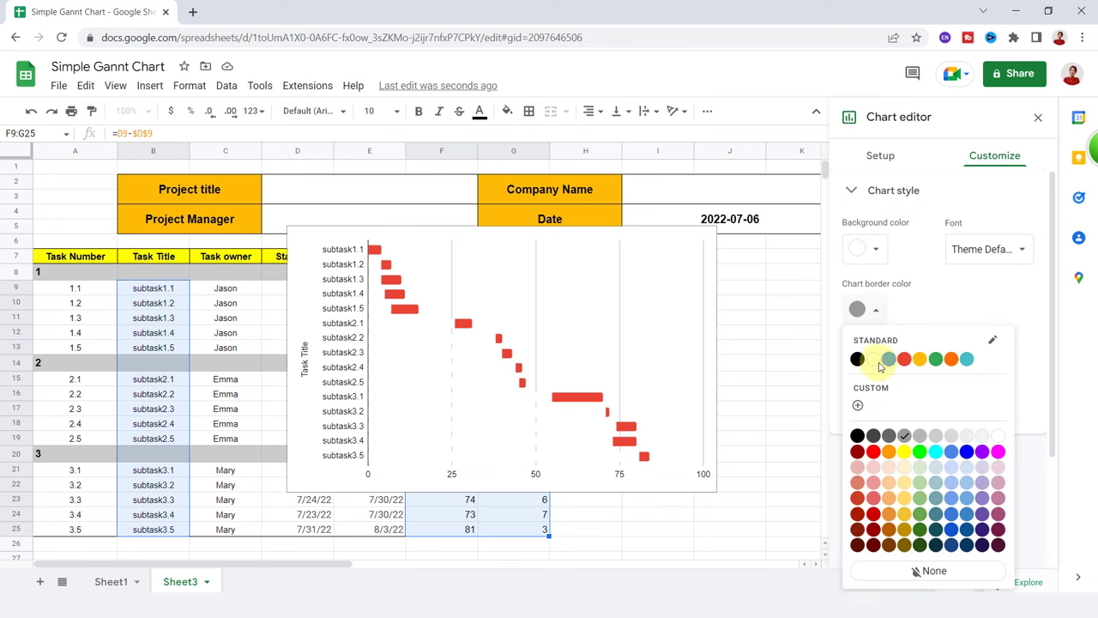
pyautogui.click(877, 358)
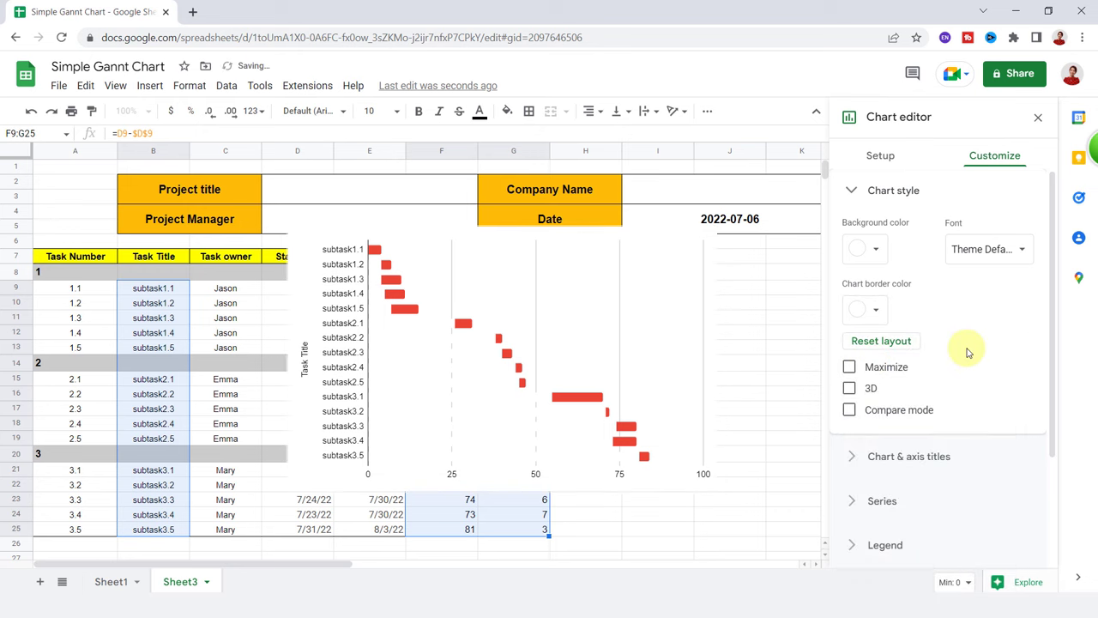
# Uncheck major gridlines for the horizontal axis.
pyautogui.click(893, 189)
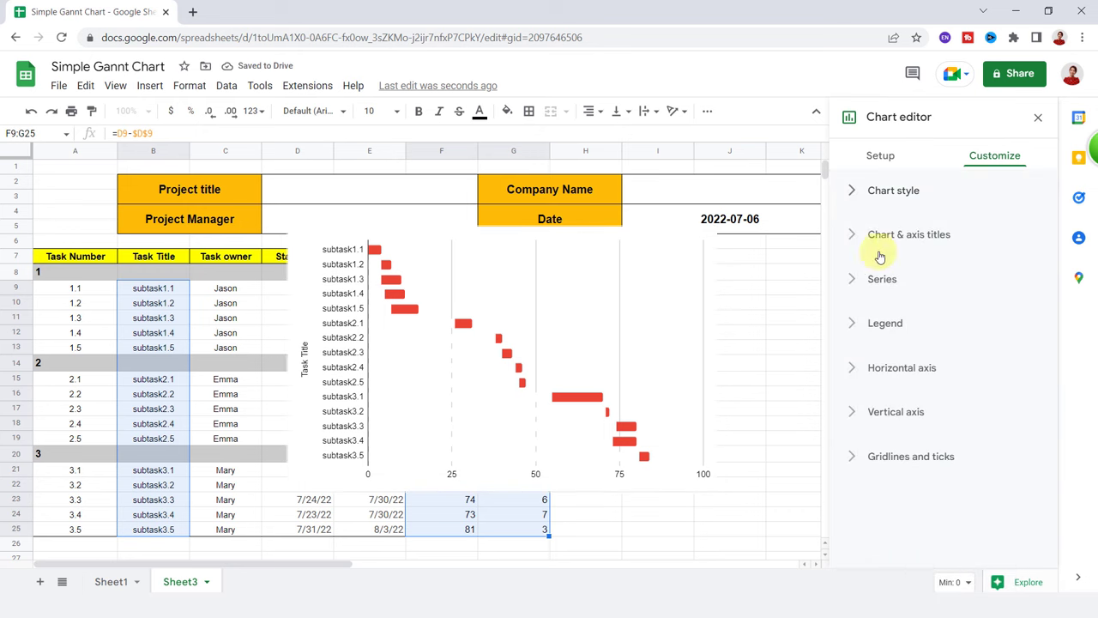
pyautogui.moveTo(882, 456)
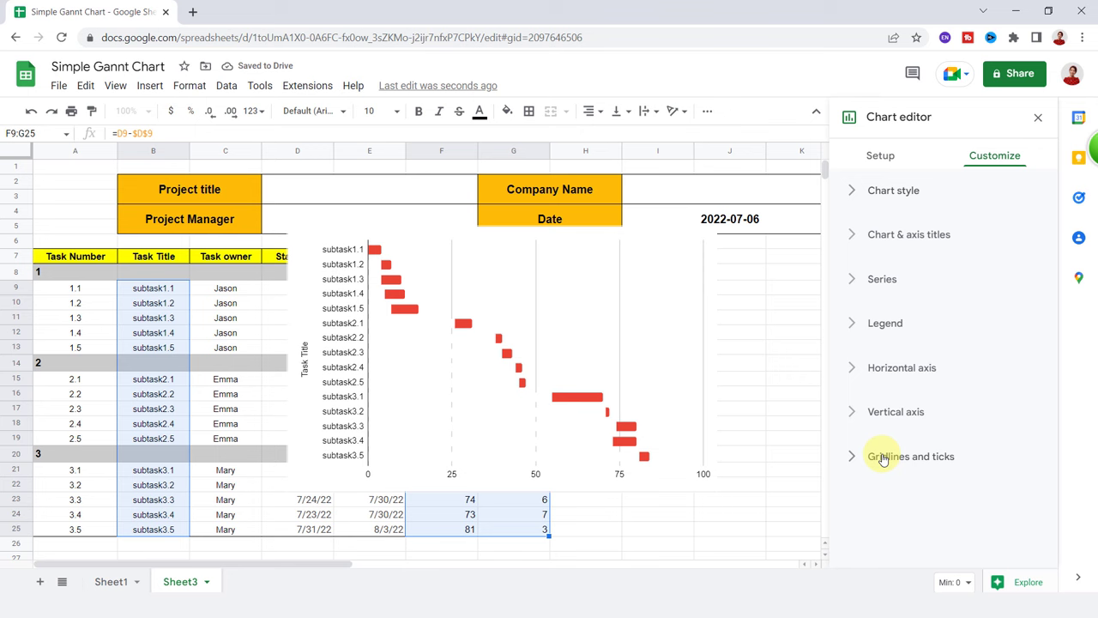
pyautogui.click(910, 456)
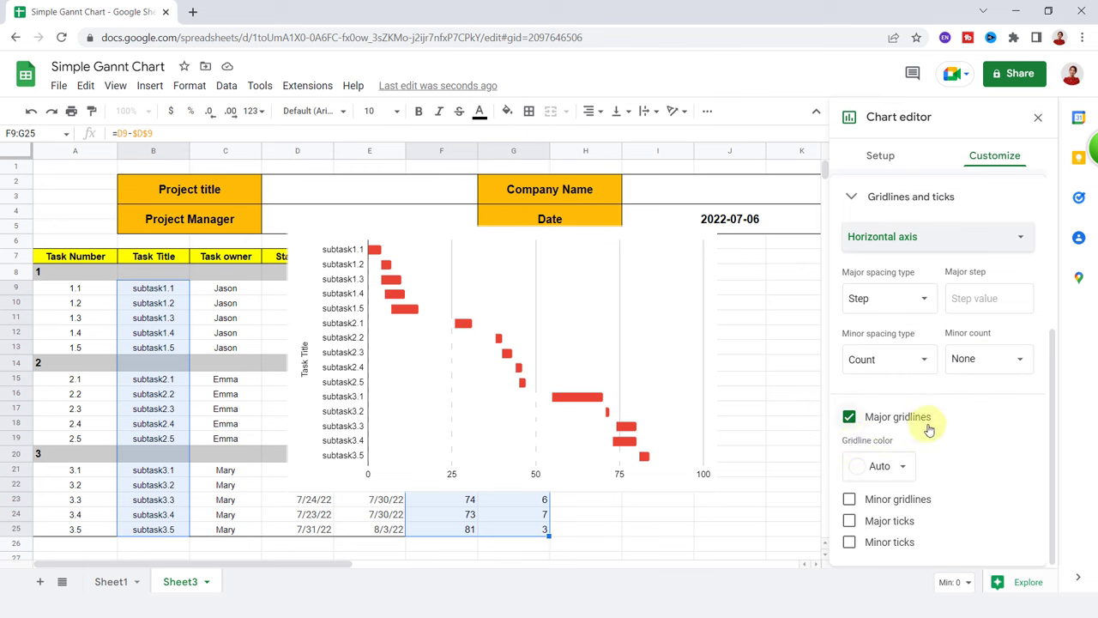
pyautogui.click(849, 416)
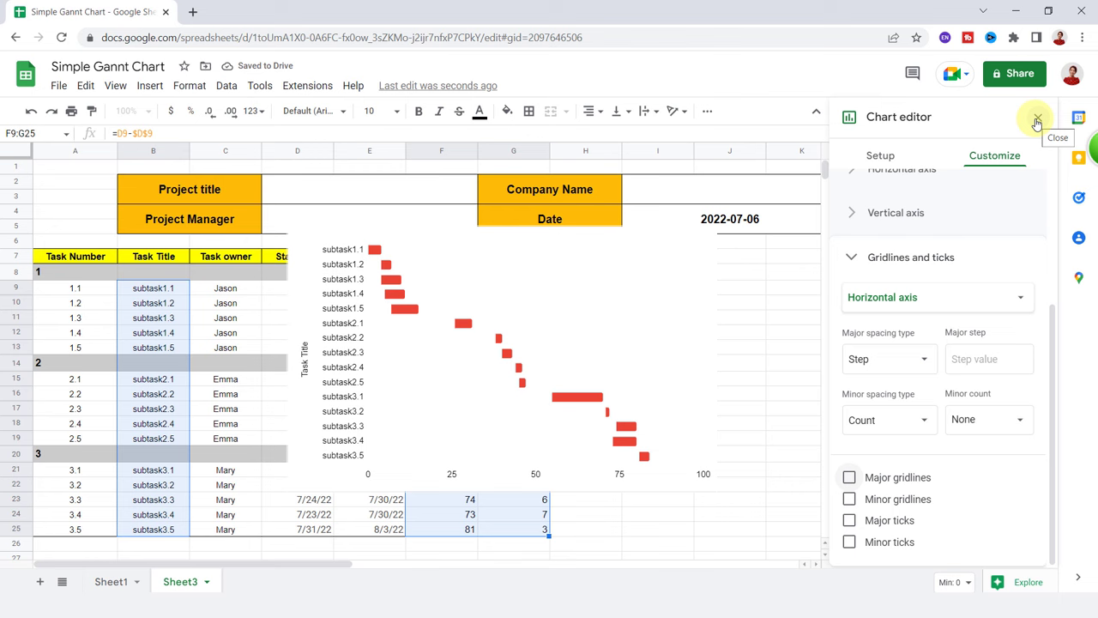
# Close the Chart editor and turn off sheet gridlines via View > Show > Gridlines.
pyautogui.click(1038, 118)
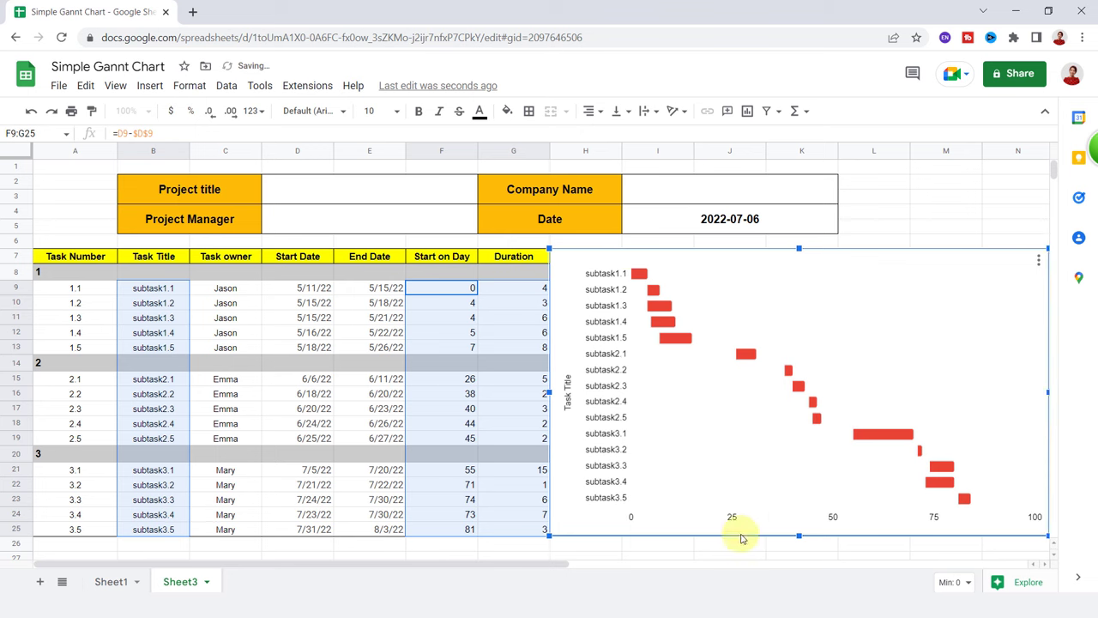
pyautogui.click(106, 85)
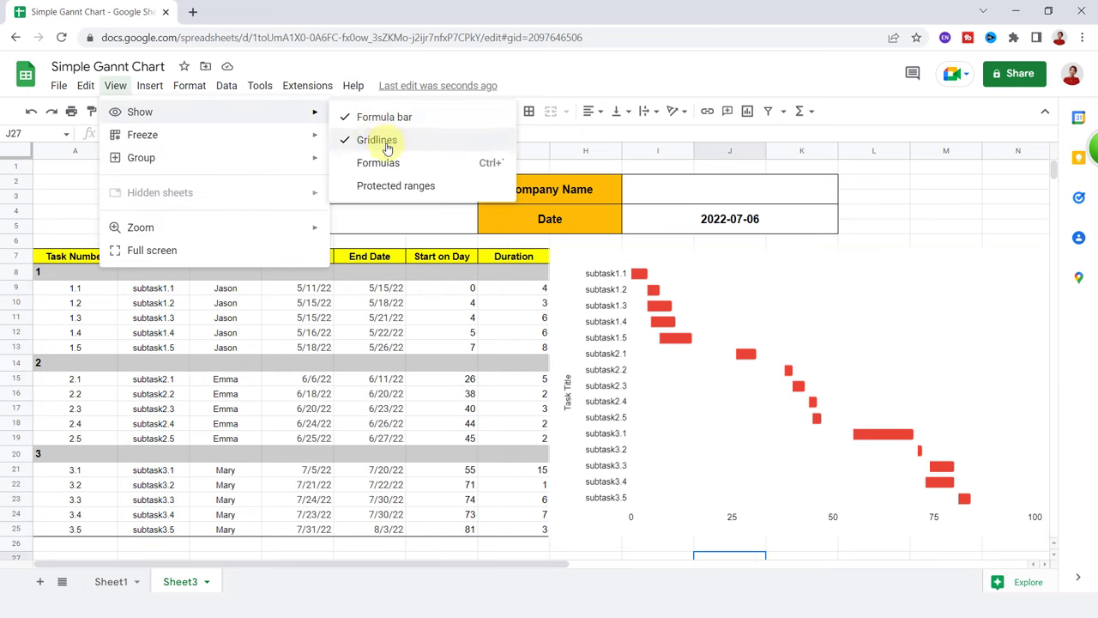
pyautogui.click(378, 140)
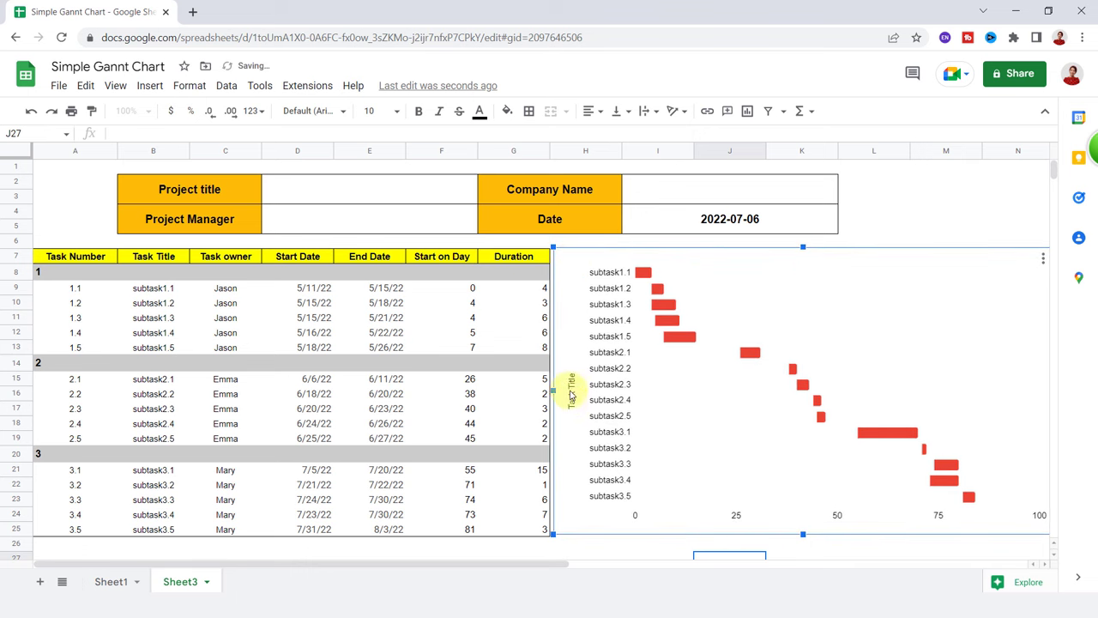
pyautogui.click(601, 551)
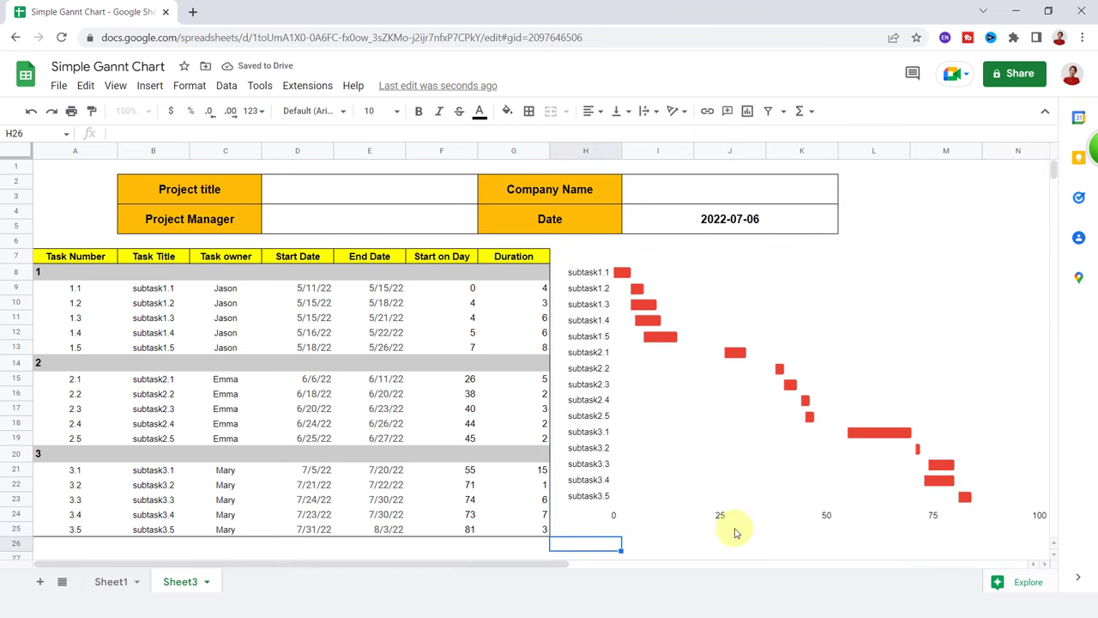